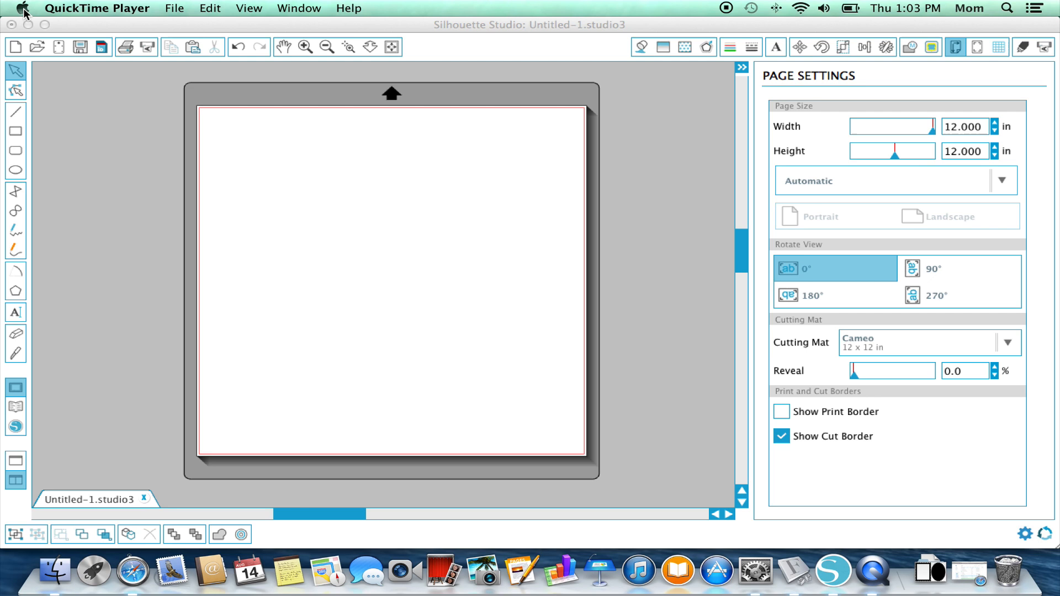
Step: Check the Mac's system version, then preview Samantha Upright PRO's Bold typeface
{"action": "left_click", "coordinate": [22, 8]}
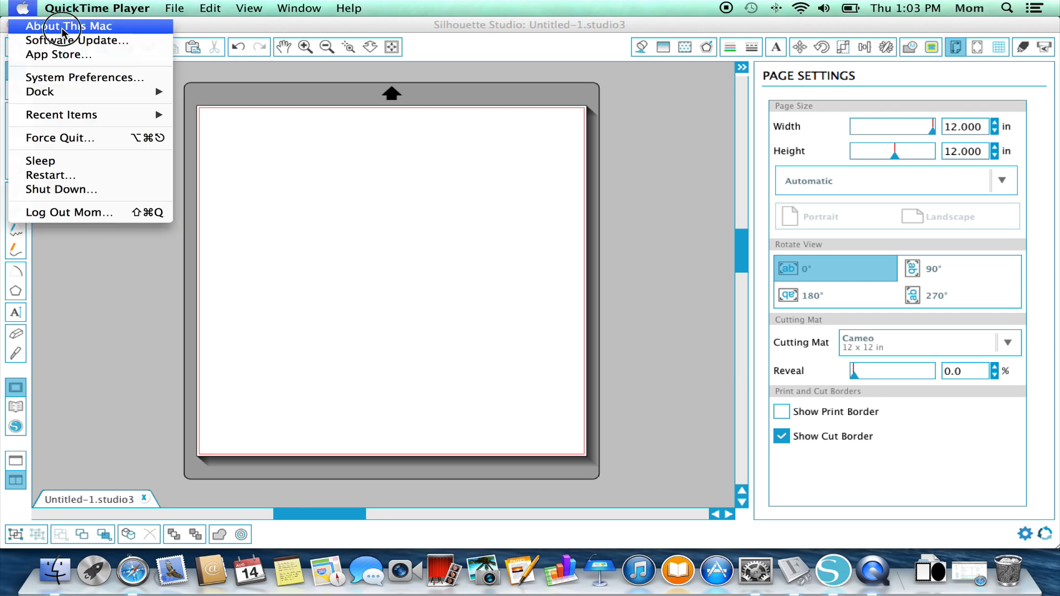
{"action": "left_click", "coordinate": [69, 26]}
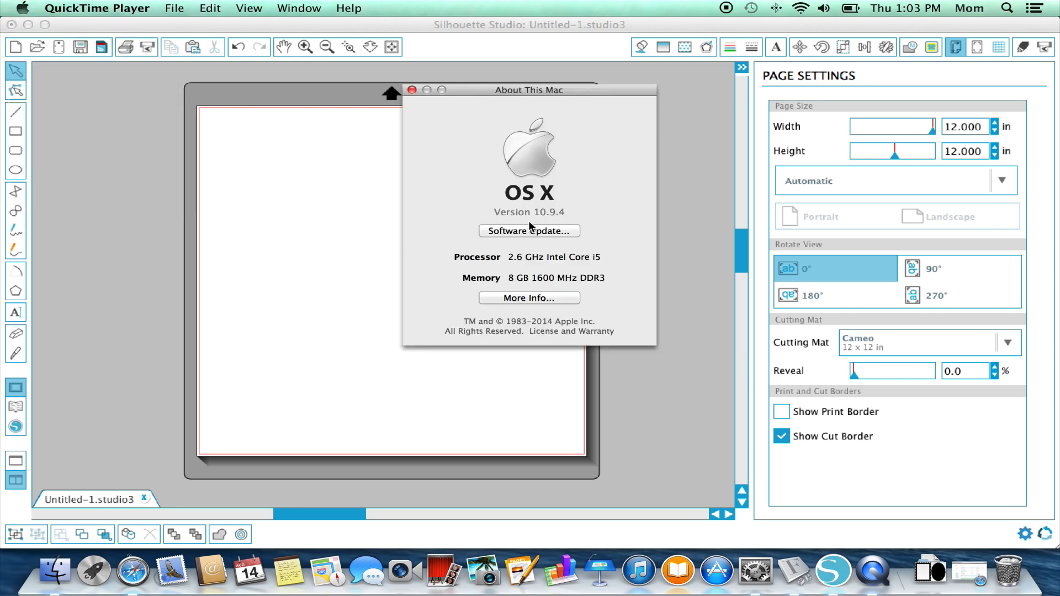
{"action": "mouse_move", "coordinate": [556, 224]}
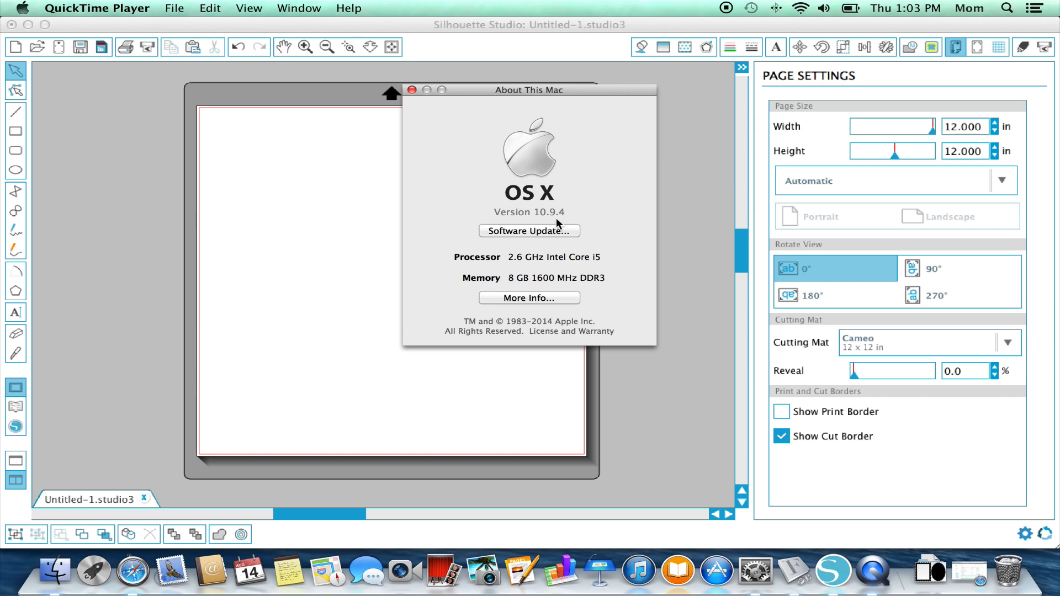
{"action": "mouse_move", "coordinate": [563, 223]}
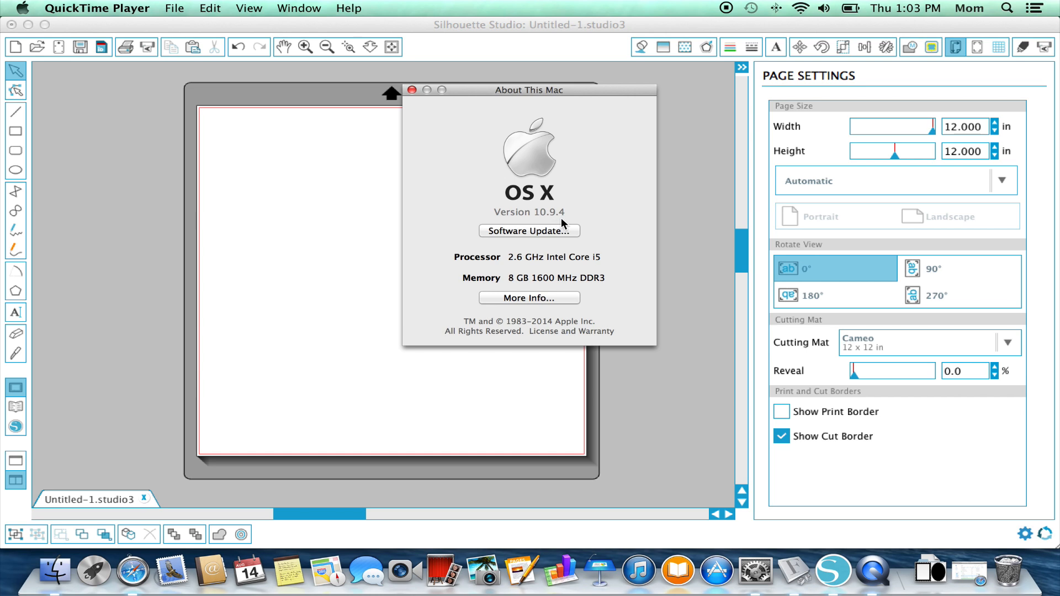
{"action": "mouse_move", "coordinate": [553, 217]}
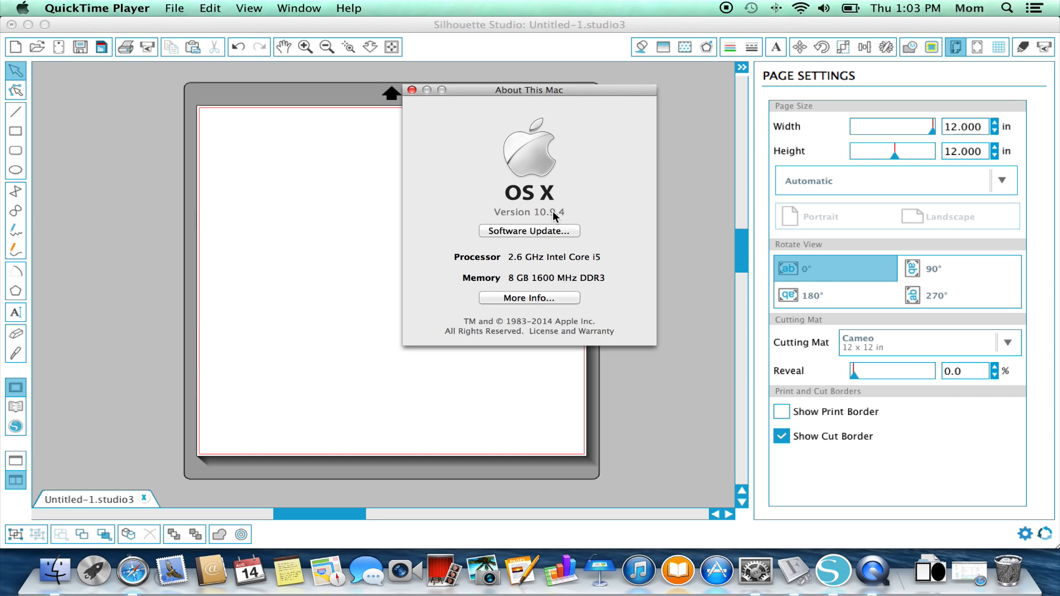
{"action": "mouse_move", "coordinate": [417, 105]}
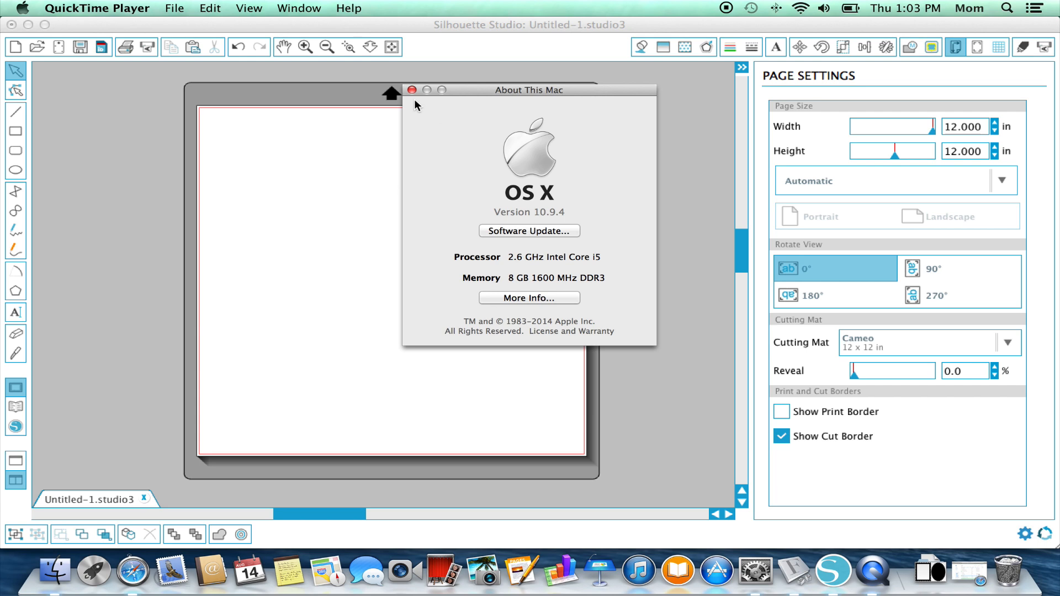
{"action": "left_click", "coordinate": [413, 90]}
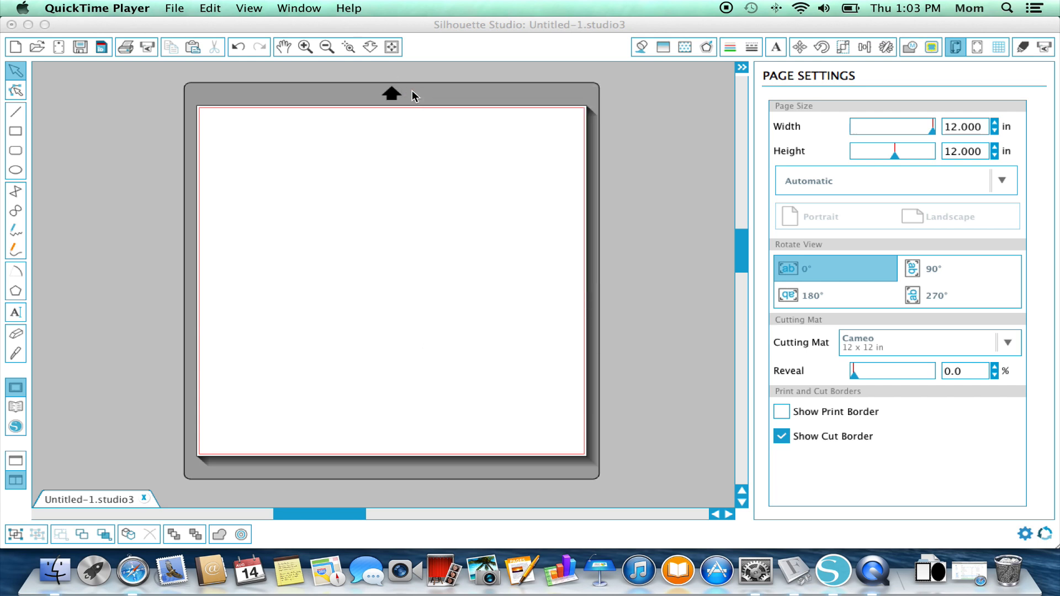
{"action": "mouse_move", "coordinate": [444, 132]}
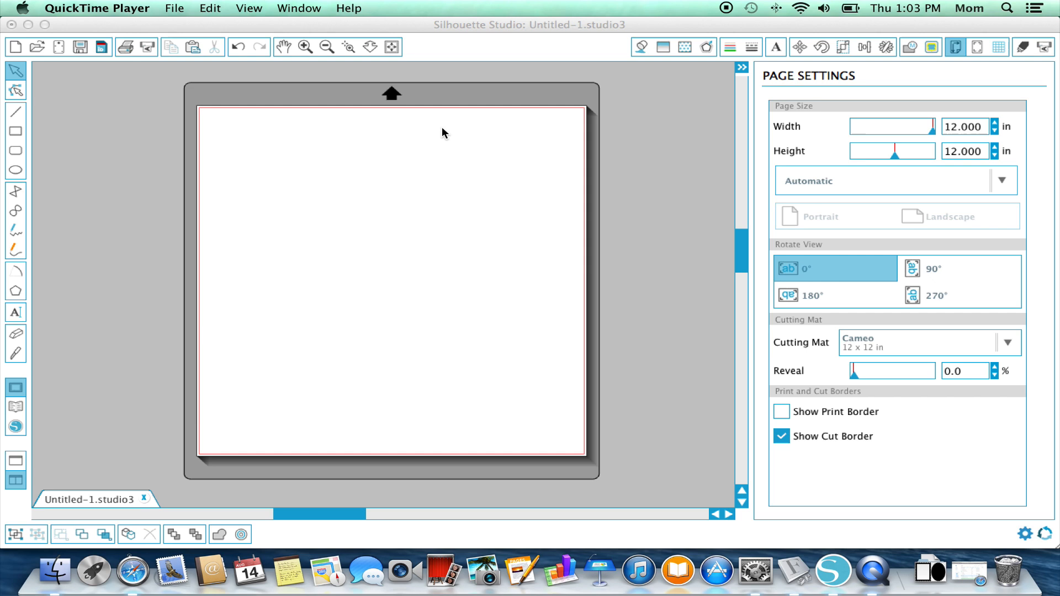
{"action": "mouse_move", "coordinate": [491, 143]}
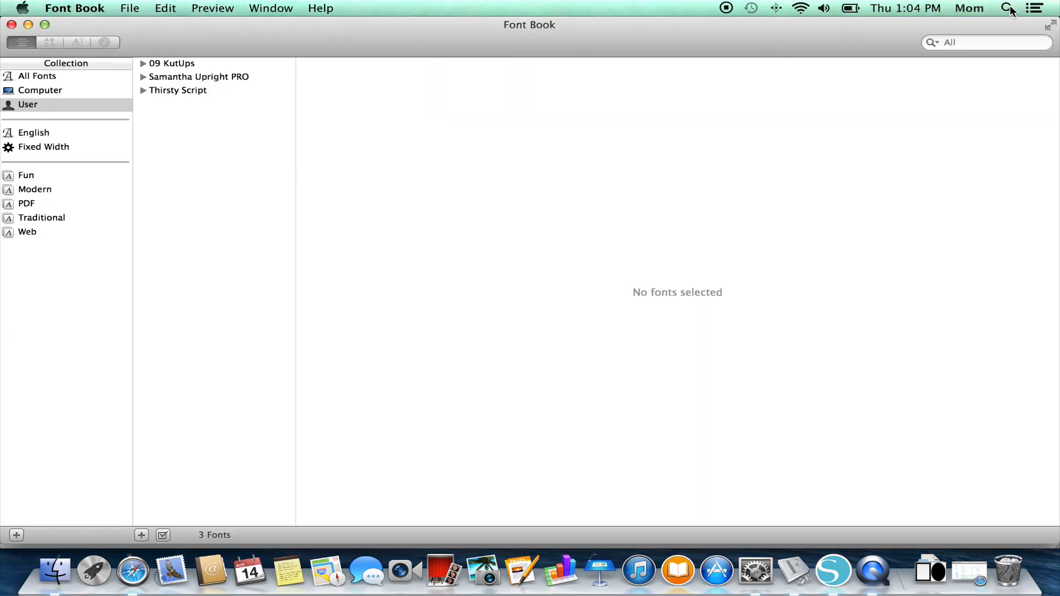
{"action": "mouse_move", "coordinate": [582, 108]}
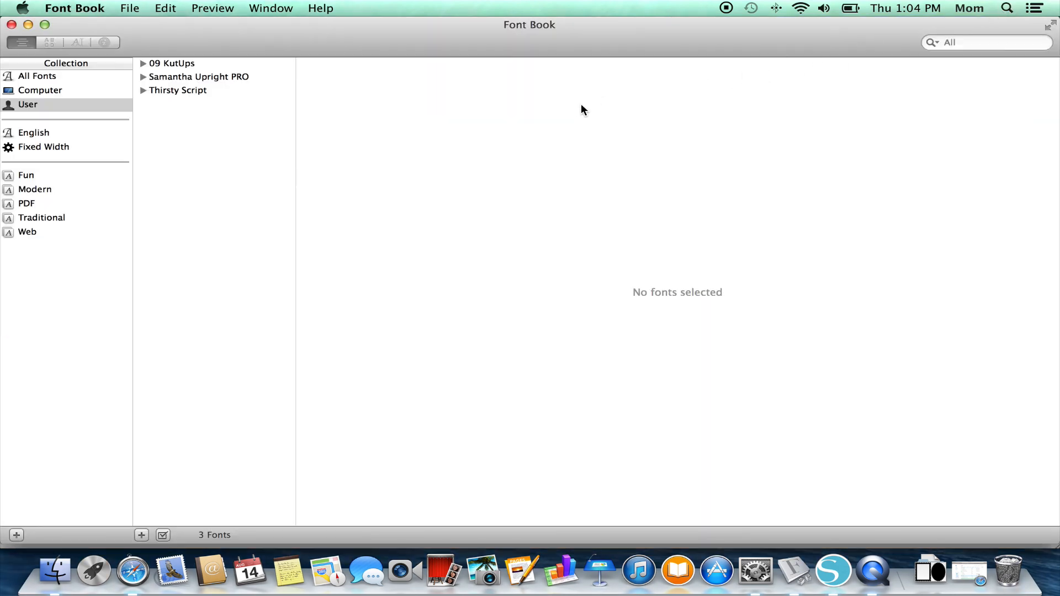
{"action": "mouse_move", "coordinate": [231, 91]}
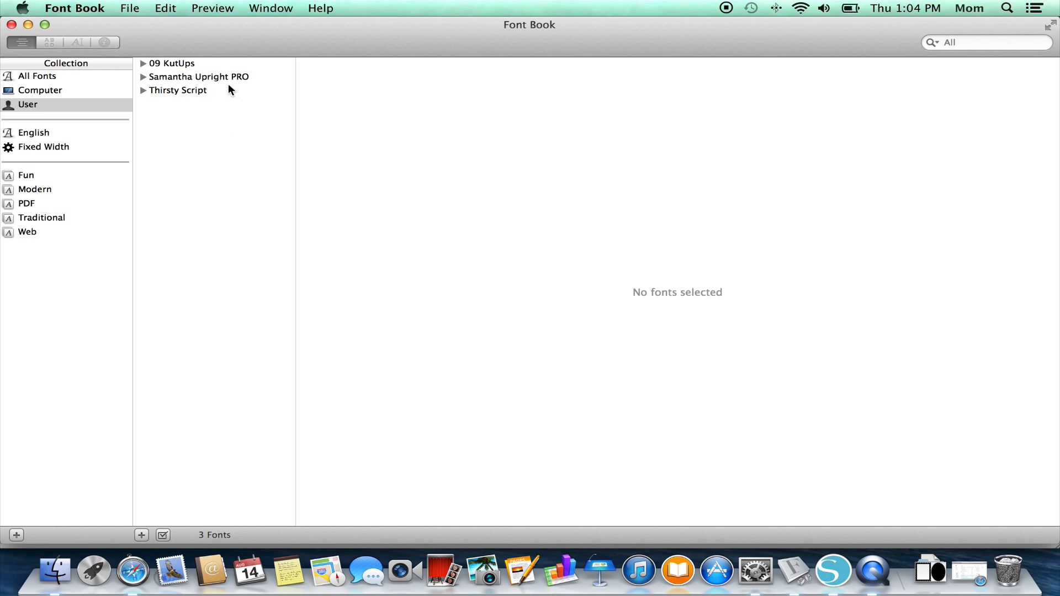
{"action": "left_click", "coordinate": [199, 77]}
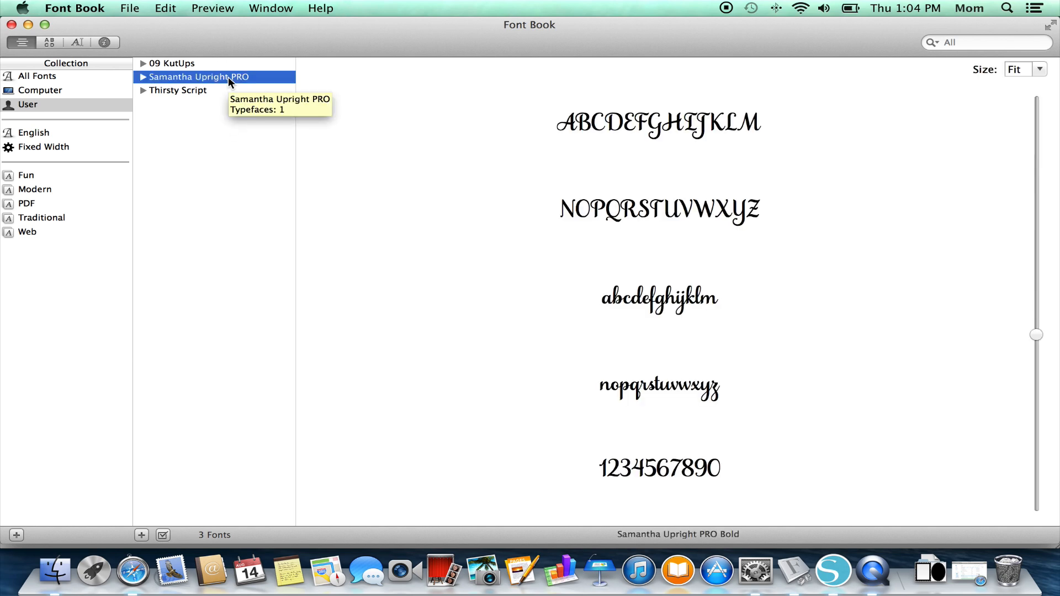
{"action": "left_click", "coordinate": [145, 76]}
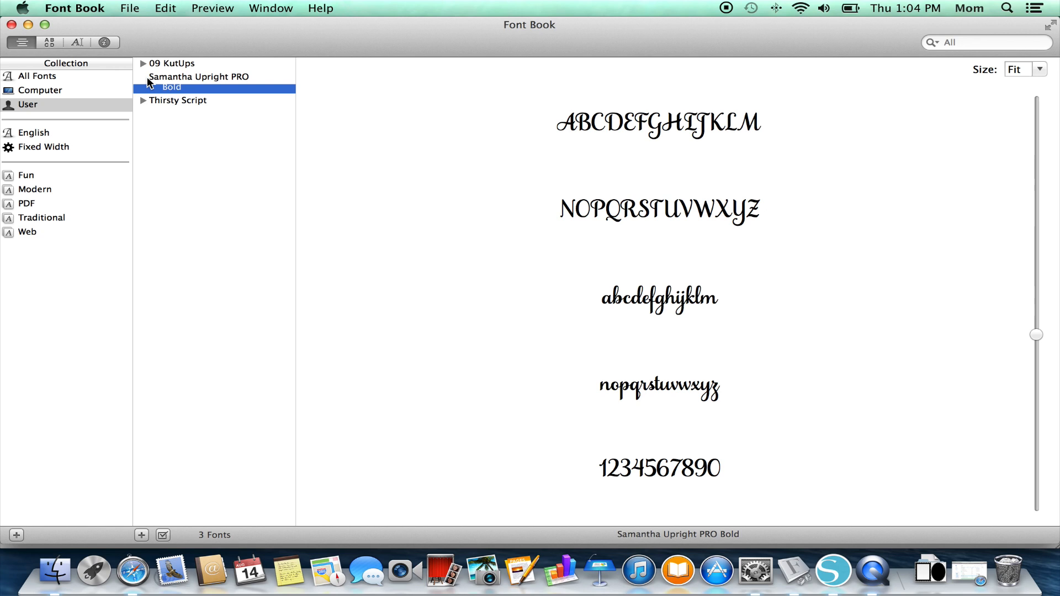
{"action": "mouse_move", "coordinate": [202, 97]}
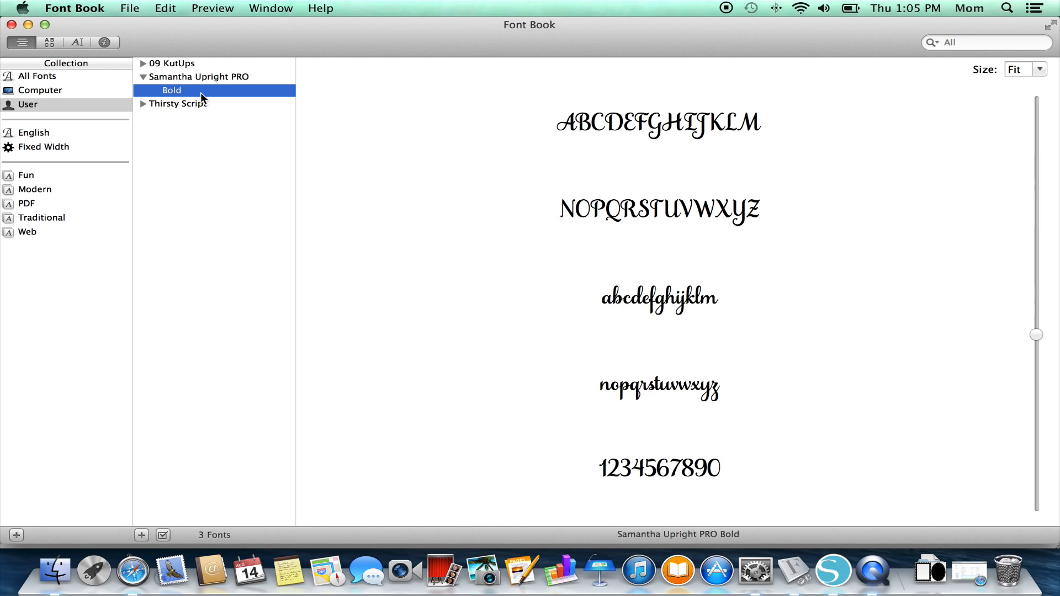
{"action": "mouse_move", "coordinate": [217, 97]}
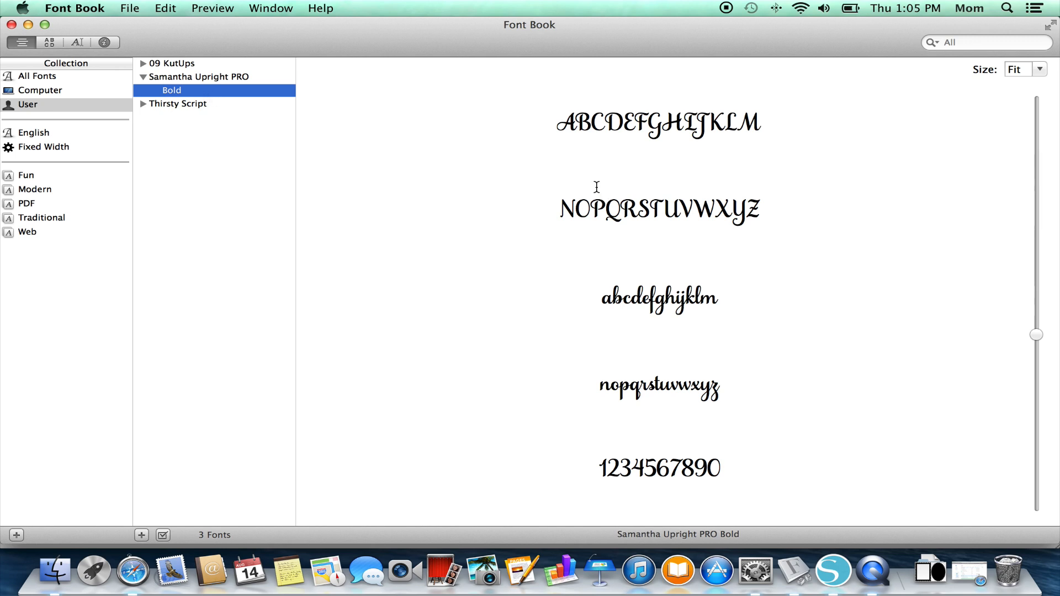
{"action": "mouse_move", "coordinate": [456, 132]}
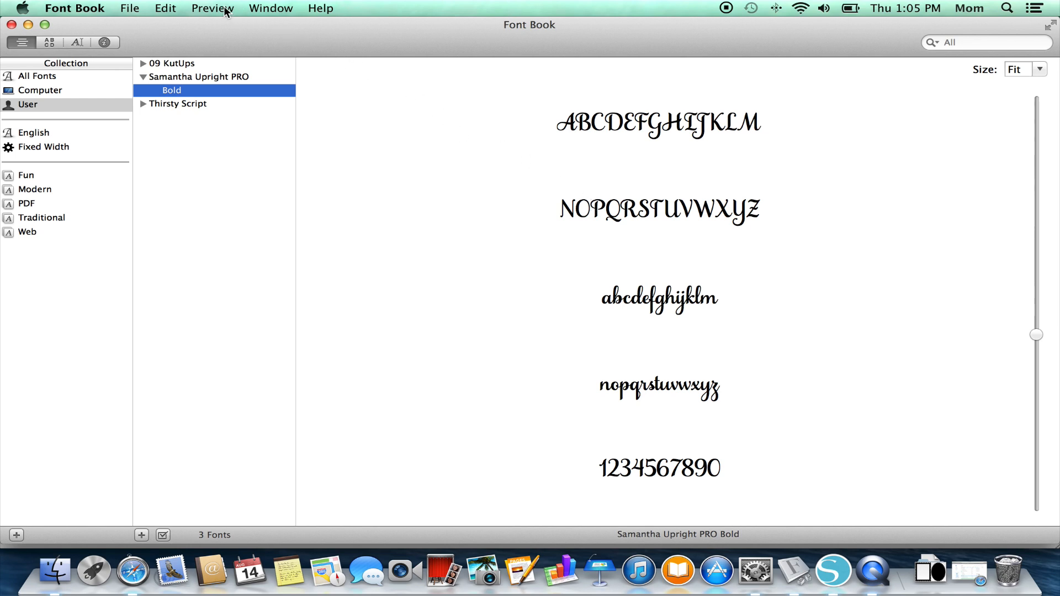
Step: Switch the Samantha Upright PRO Bold preview to the Repertoire glyph grid
{"action": "left_click", "coordinate": [212, 8]}
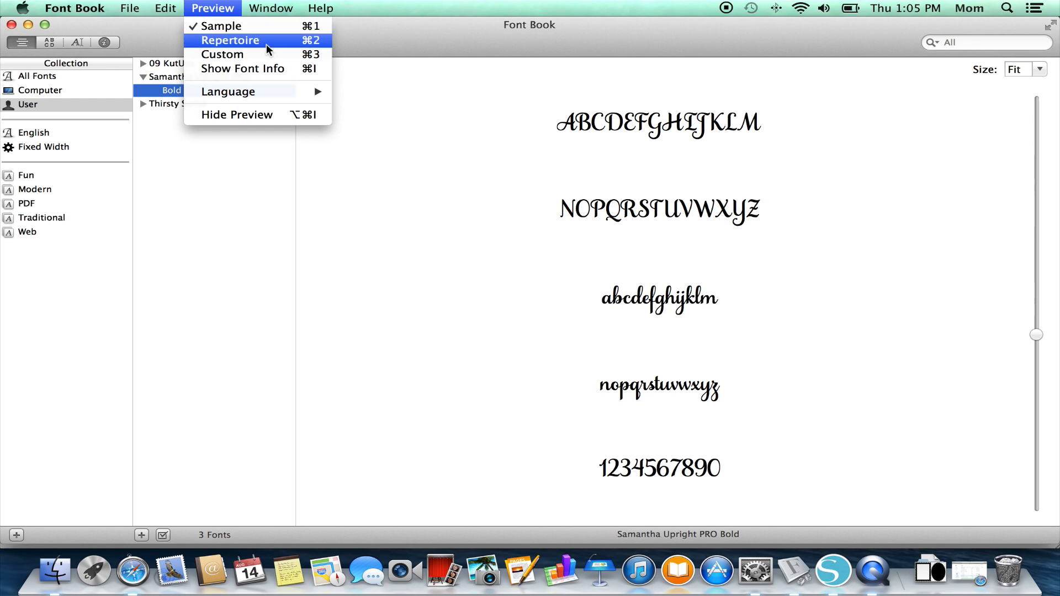
{"action": "left_click", "coordinate": [229, 41]}
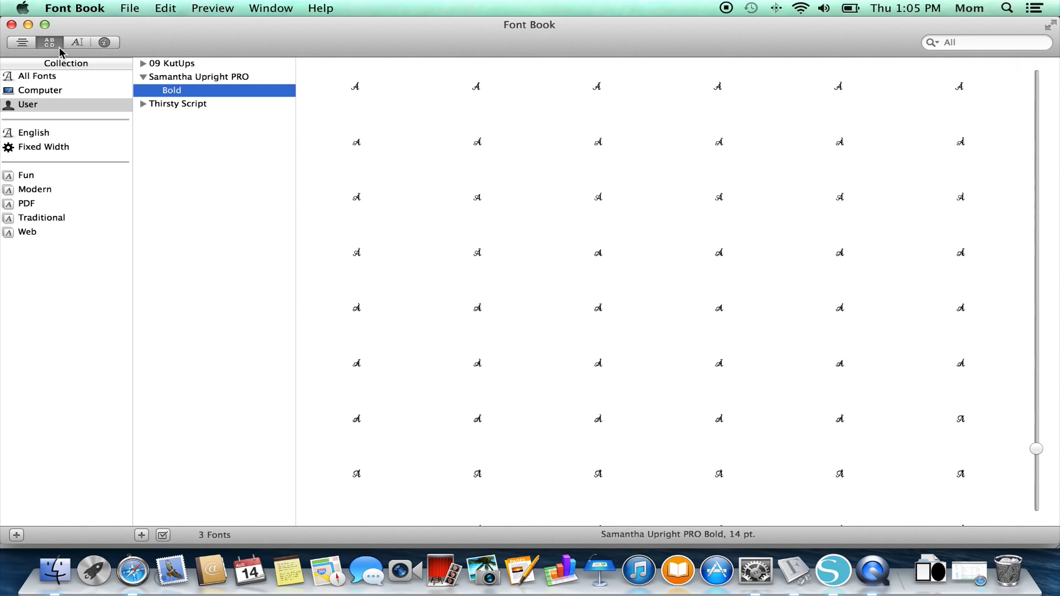
{"action": "mouse_move", "coordinate": [74, 67]}
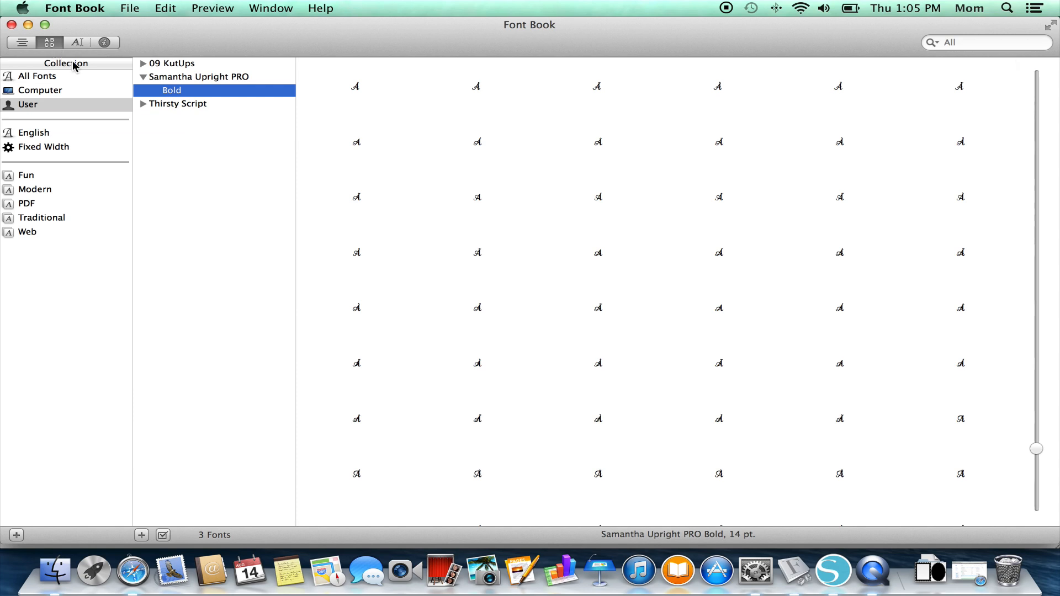
{"action": "mouse_move", "coordinate": [785, 279]}
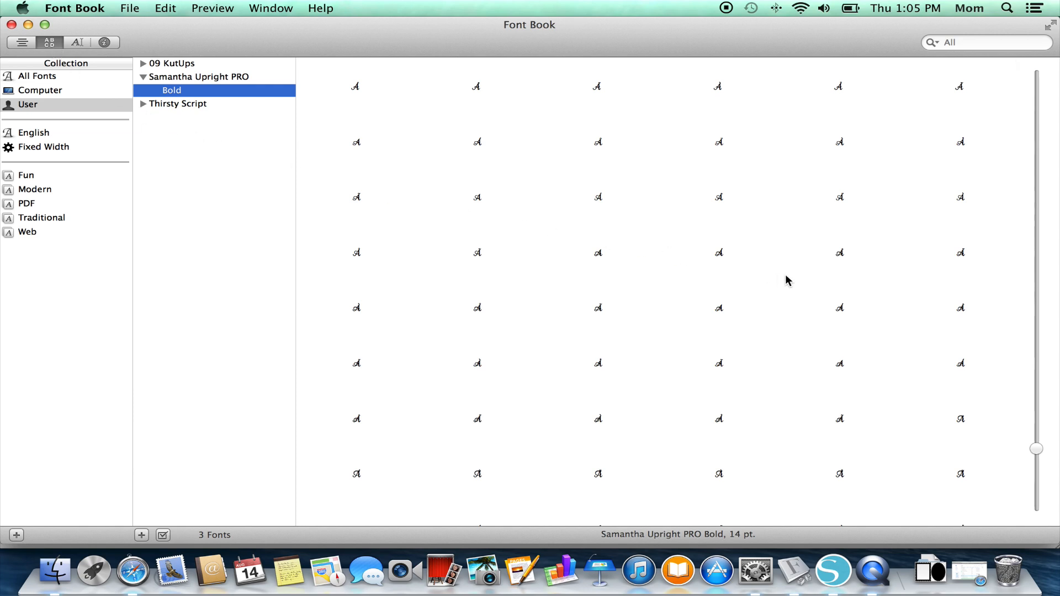
{"action": "mouse_move", "coordinate": [913, 328]}
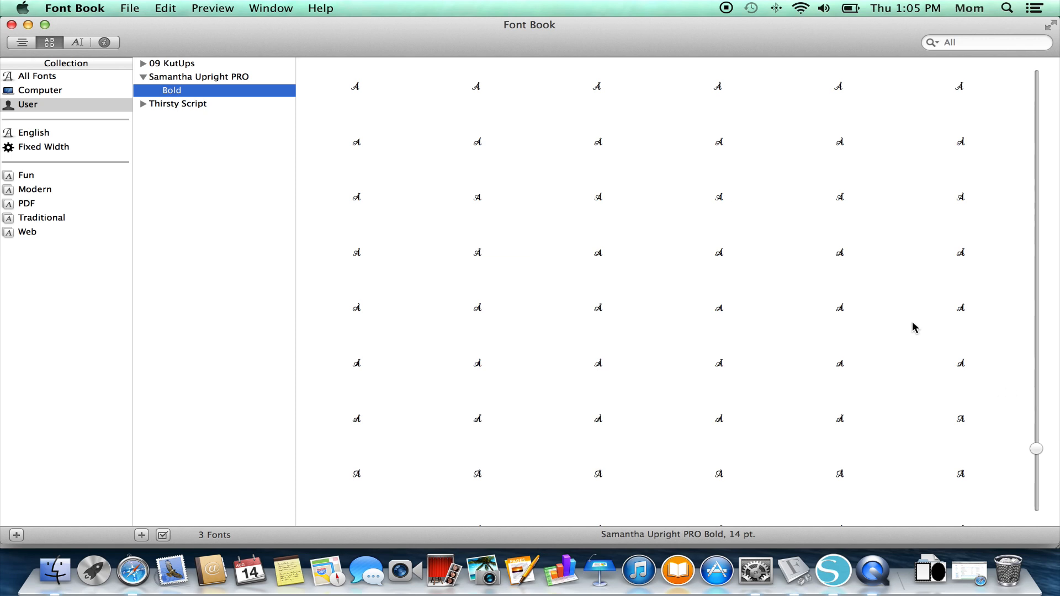
Step: Scroll and resize the glyph grid to reach the swash R alternates at 24 pt
{"action": "scroll", "scroll_direction": "down", "scroll_amount": 3}
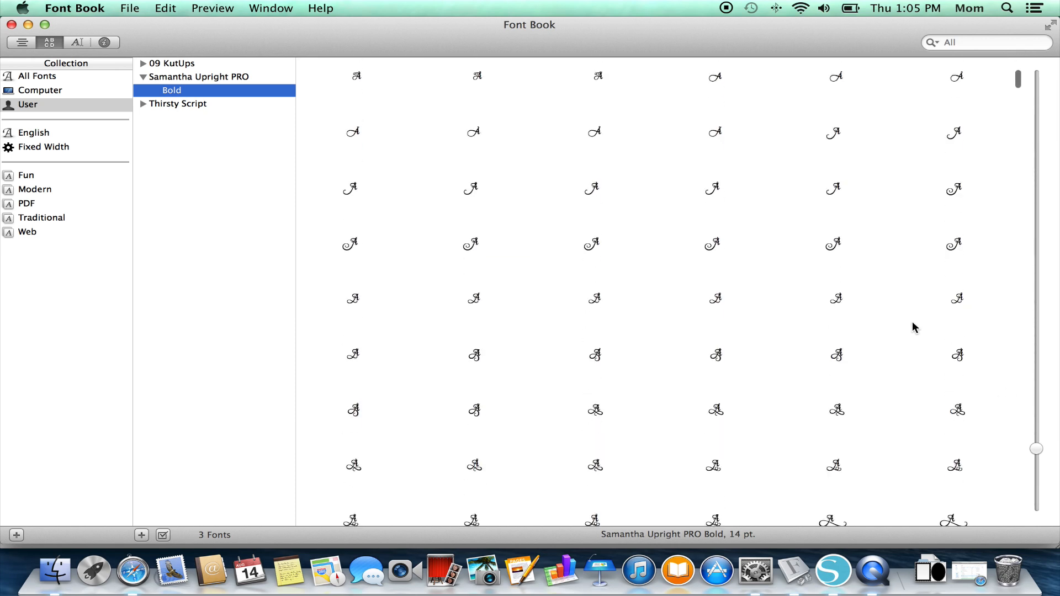
{"action": "scroll", "scroll_direction": "down", "scroll_amount": 3}
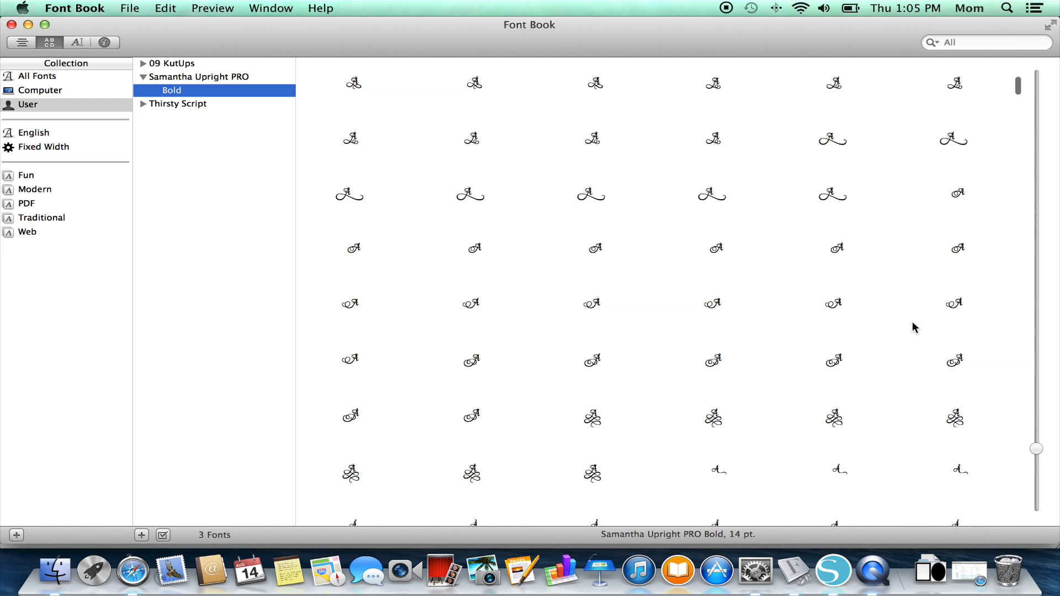
{"action": "scroll", "scroll_direction": "down", "scroll_amount": 3}
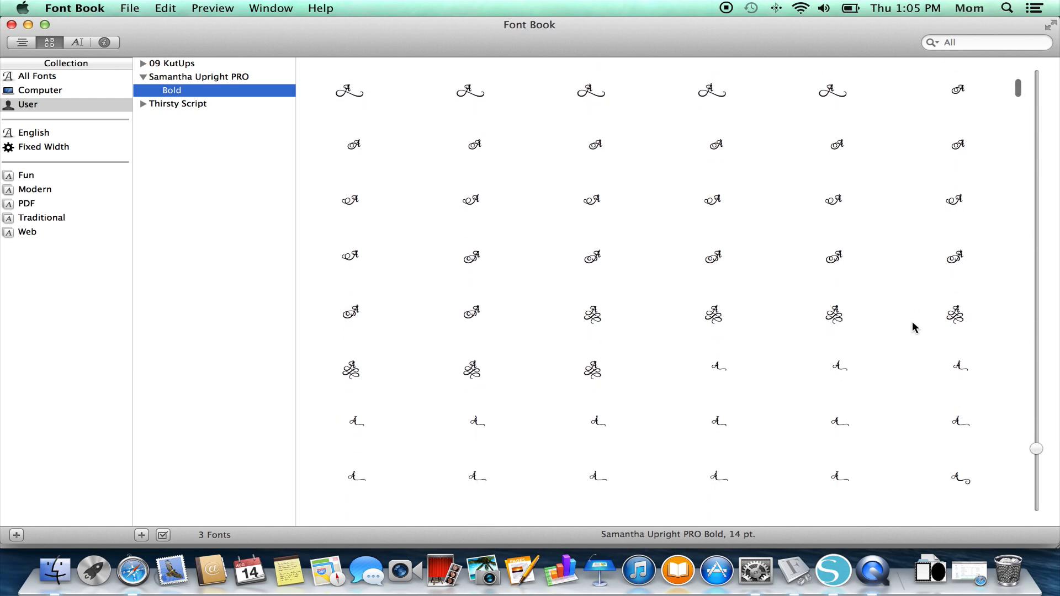
{"action": "scroll", "scroll_direction": "down", "scroll_amount": 3}
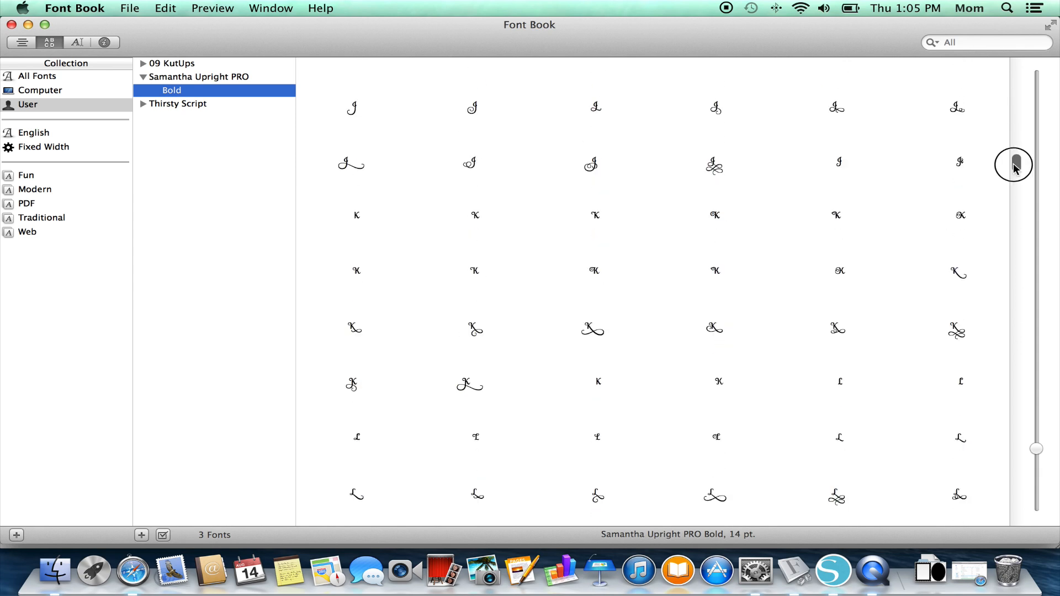
{"action": "scroll", "scroll_direction": "down", "scroll_amount": 3}
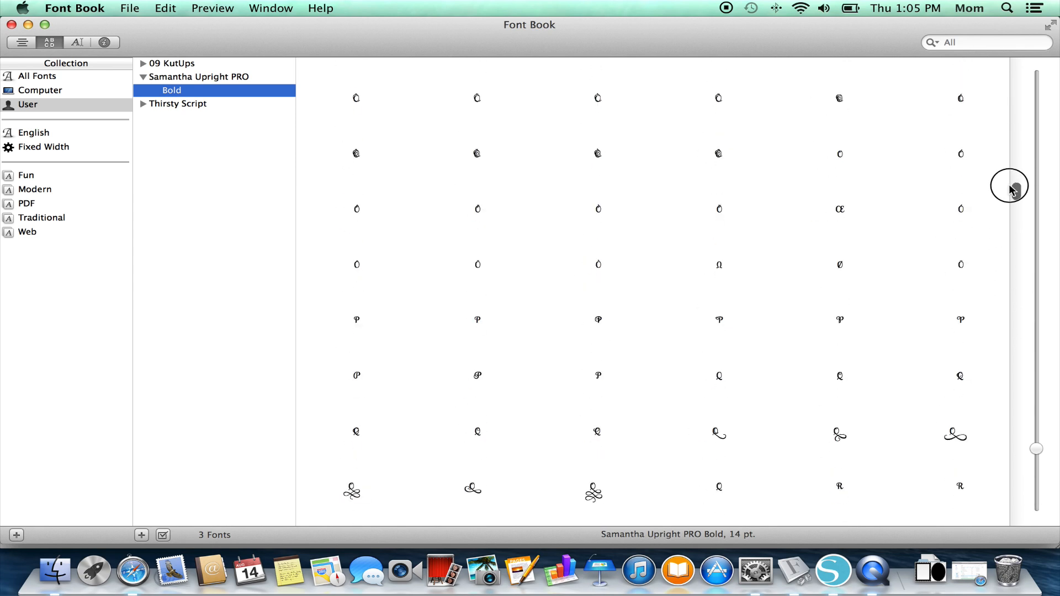
{"action": "scroll", "scroll_direction": "down", "scroll_amount": 3}
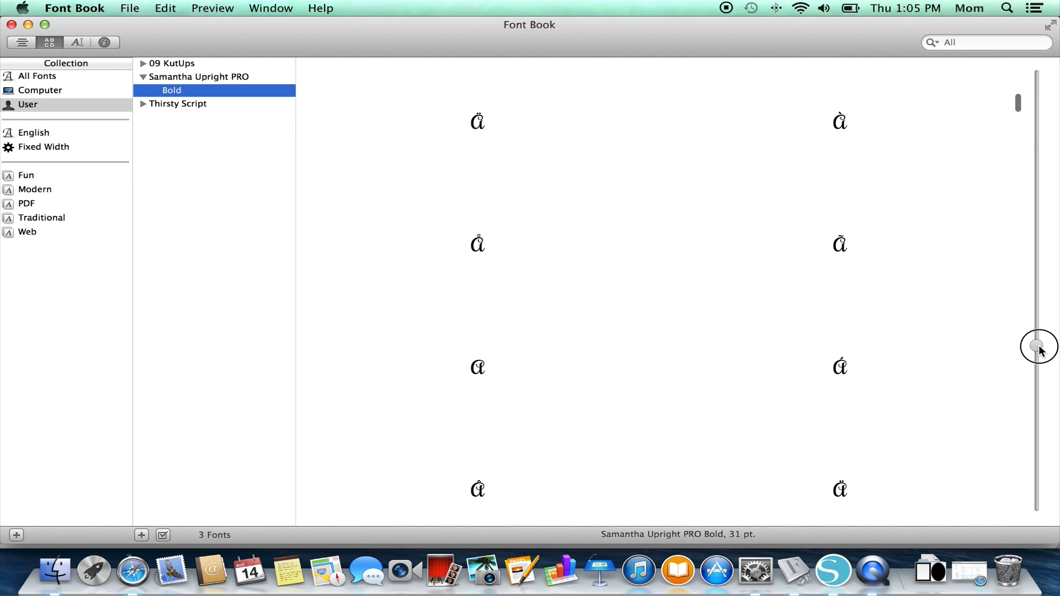
{"action": "left_click_drag", "start_coordinate": [1040, 348], "coordinate": [1041, 396]}
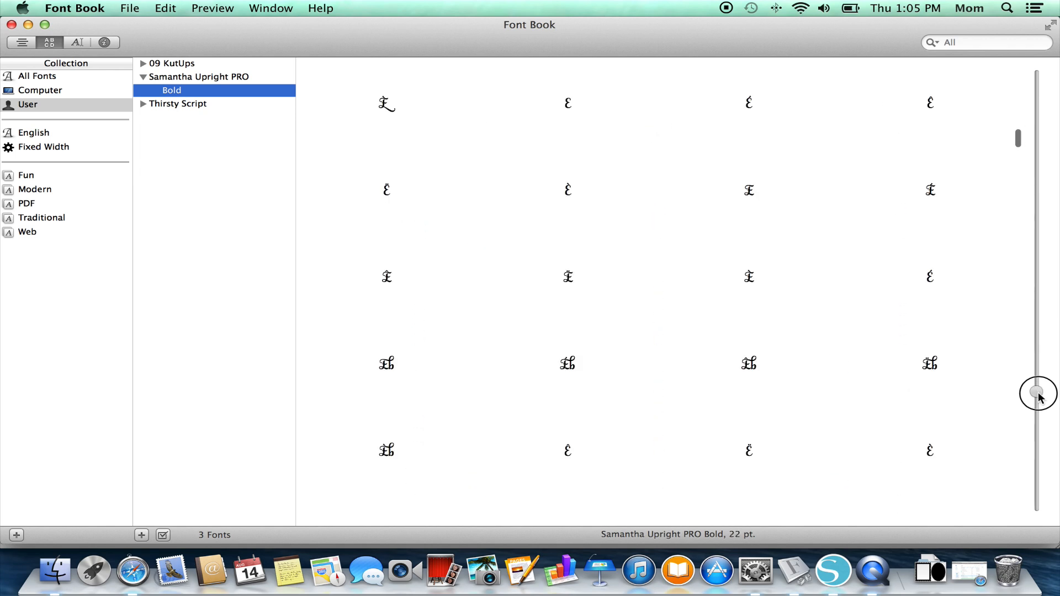
{"action": "left_click_drag", "start_coordinate": [1040, 394], "coordinate": [1037, 456]}
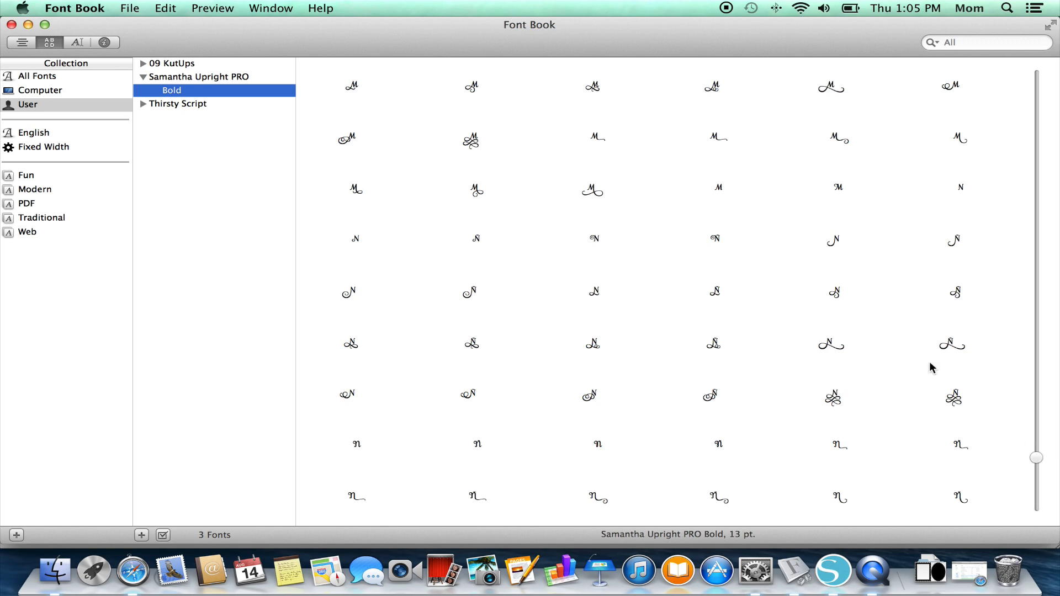
{"action": "scroll", "scroll_direction": "down", "scroll_amount": 3}
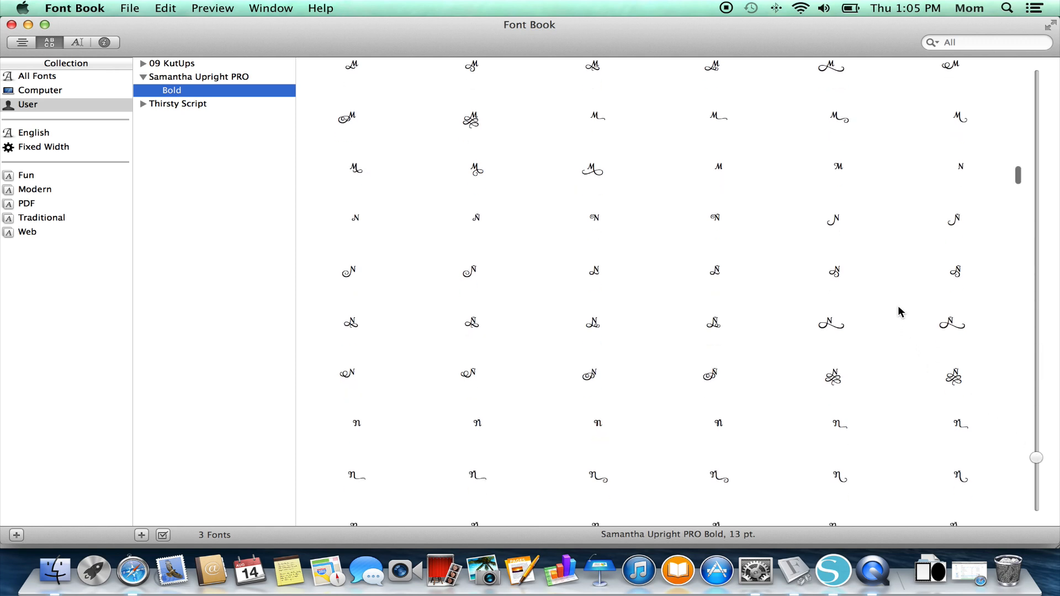
{"action": "scroll", "scroll_direction": "down", "scroll_amount": 3}
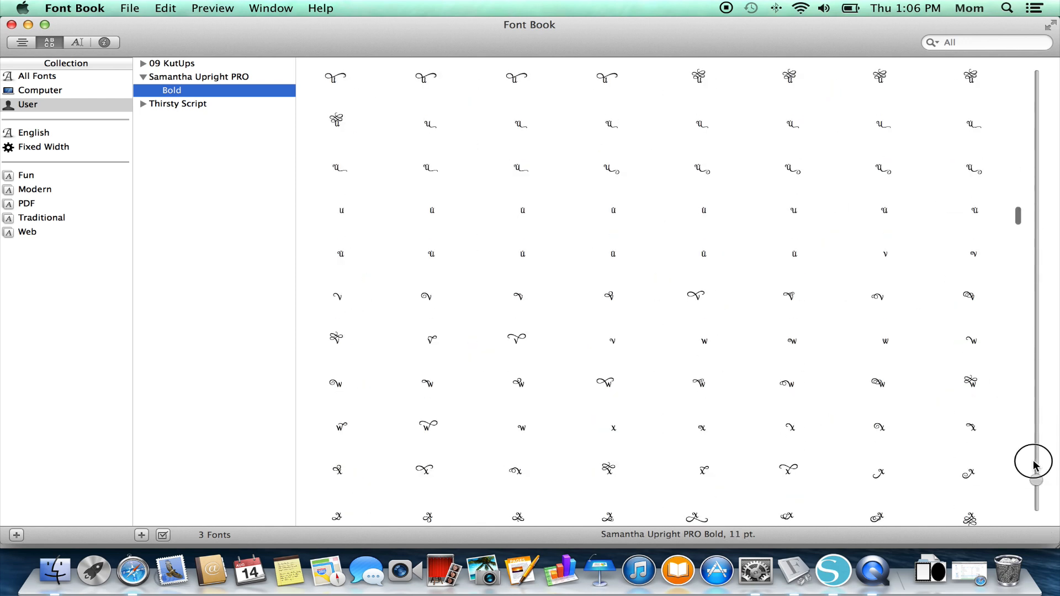
{"action": "left_click_drag", "start_coordinate": [1033, 463], "coordinate": [1034, 369]}
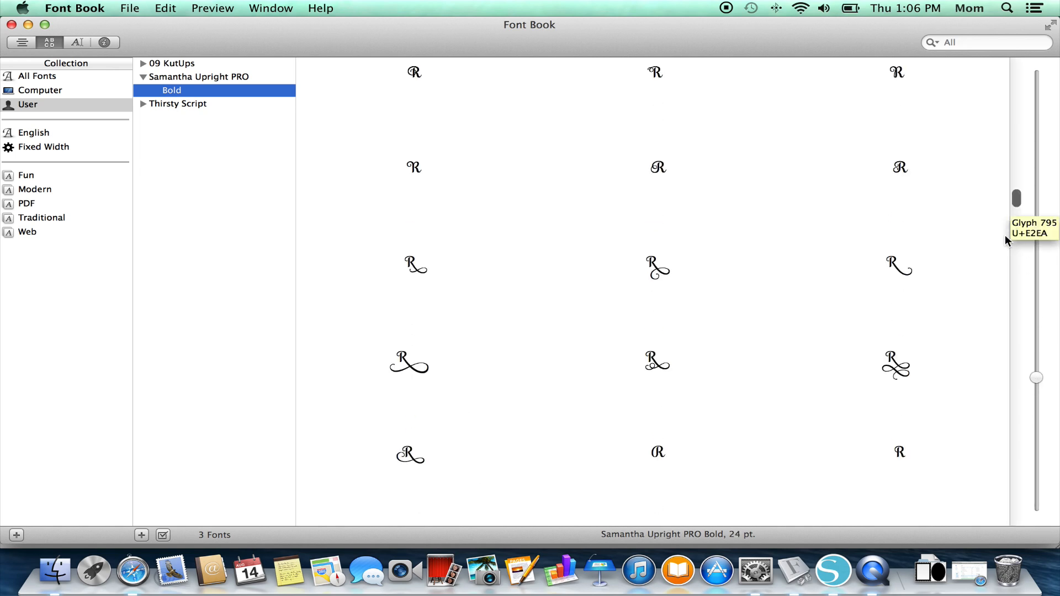
{"action": "mouse_move", "coordinate": [933, 375]}
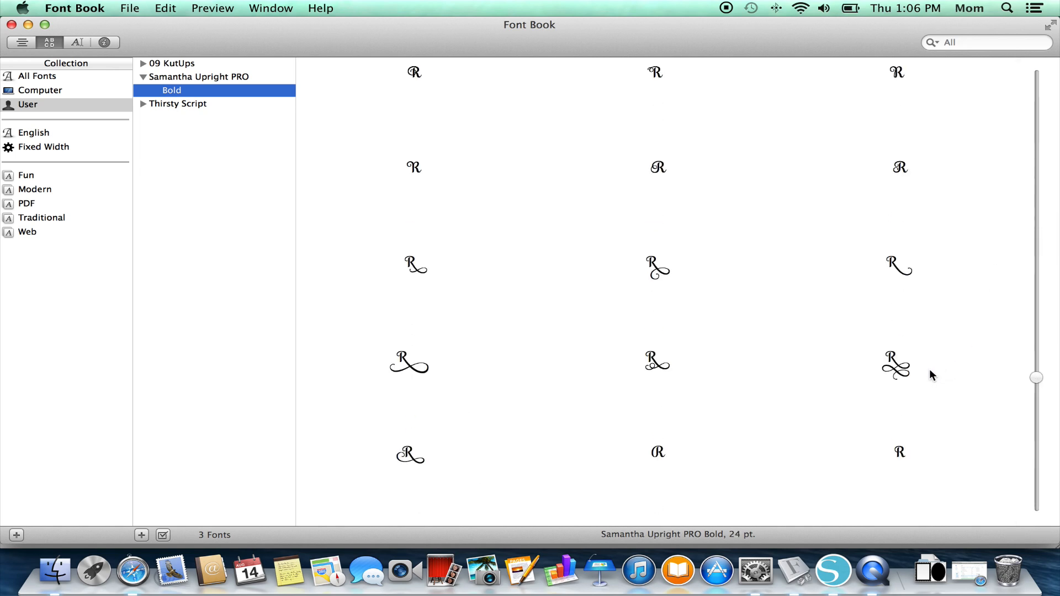
{"action": "mouse_move", "coordinate": [923, 380]}
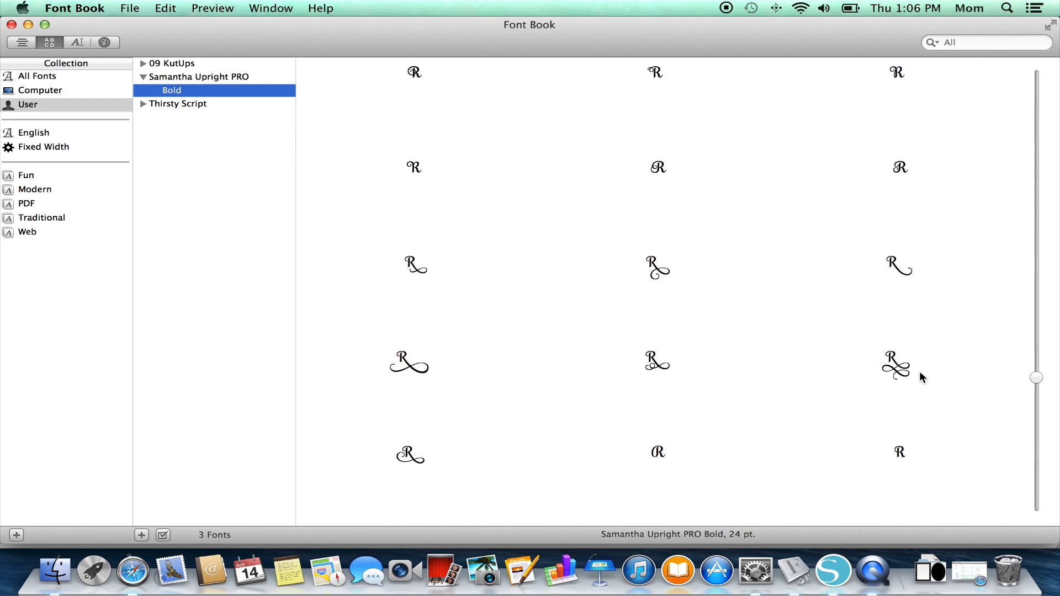
{"action": "mouse_move", "coordinate": [905, 376]}
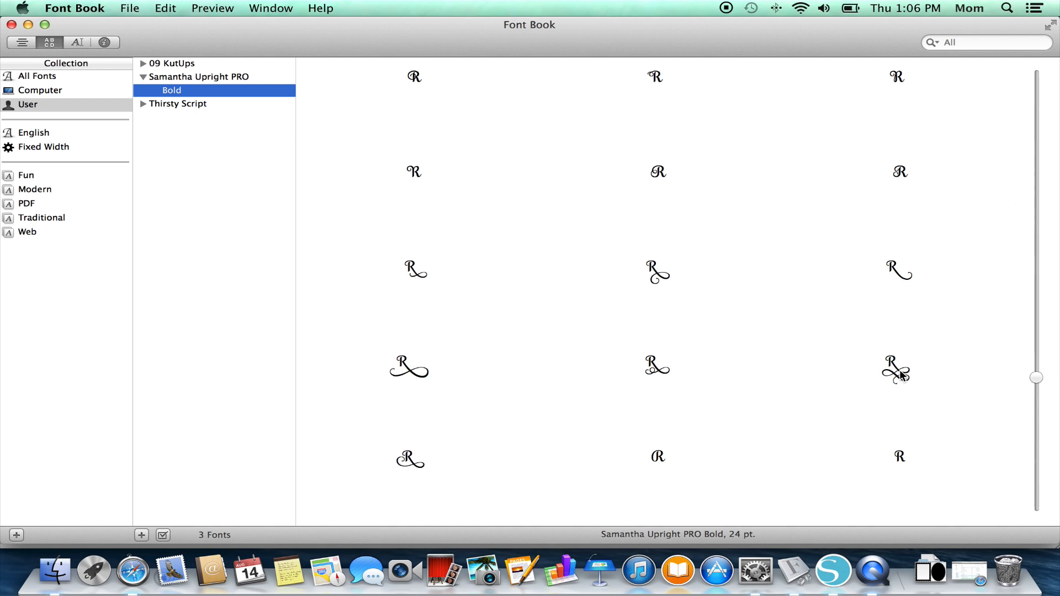
{"action": "mouse_move", "coordinate": [898, 373]}
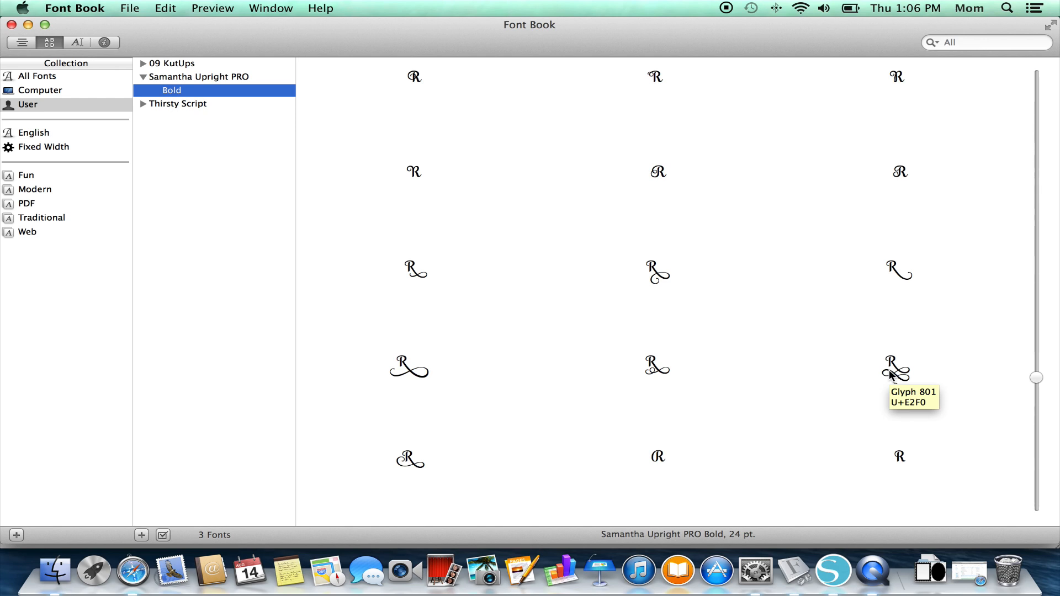
{"action": "mouse_move", "coordinate": [893, 375]}
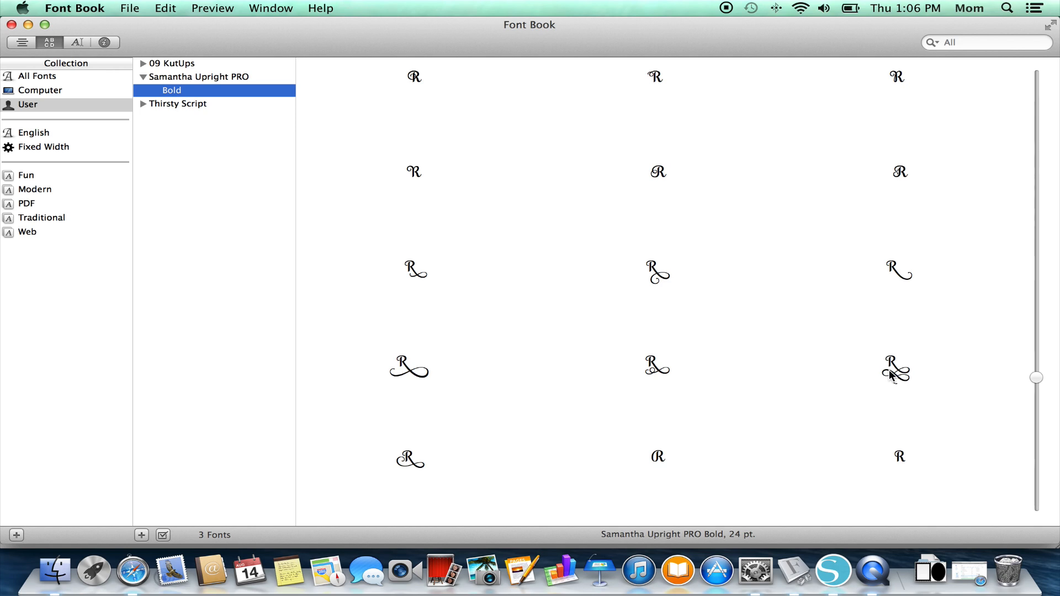
{"action": "mouse_move", "coordinate": [899, 379]}
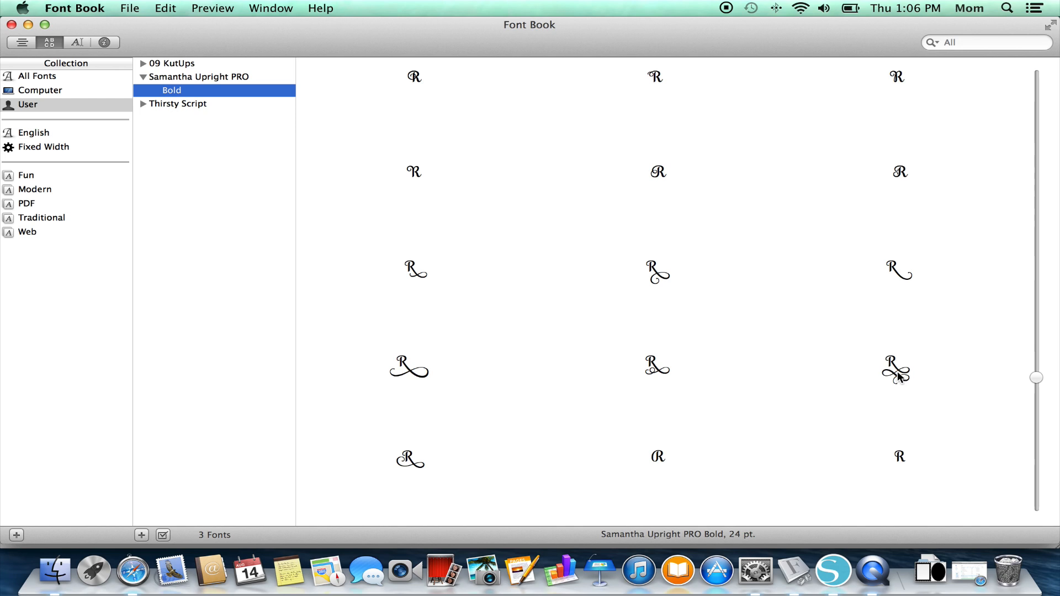
Step: Select swash R Glyph 801 (U+E2F0) and copy it
{"action": "left_click", "coordinate": [897, 371]}
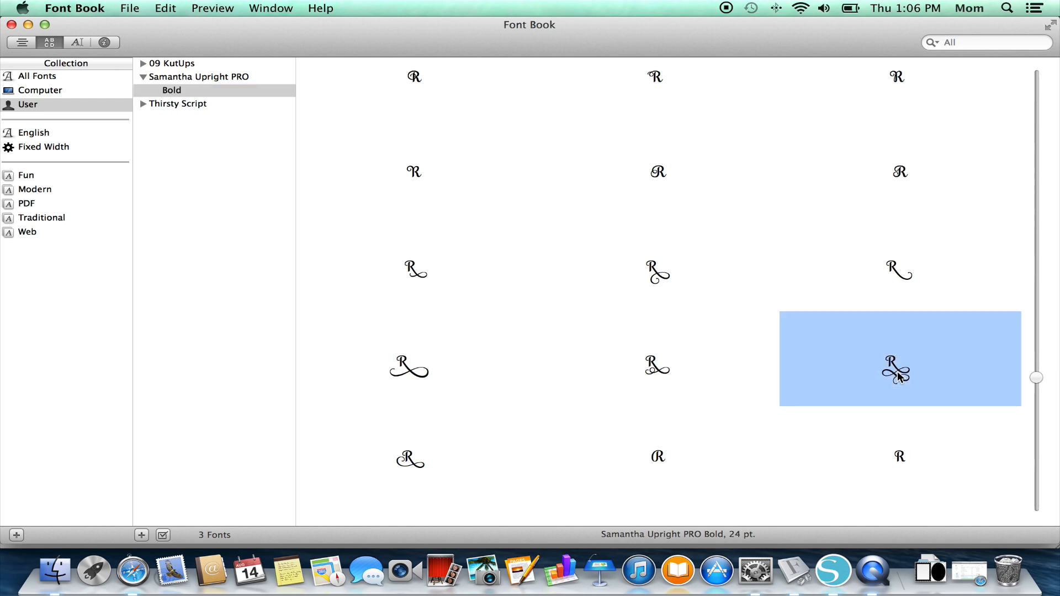
{"action": "mouse_move", "coordinate": [963, 371]}
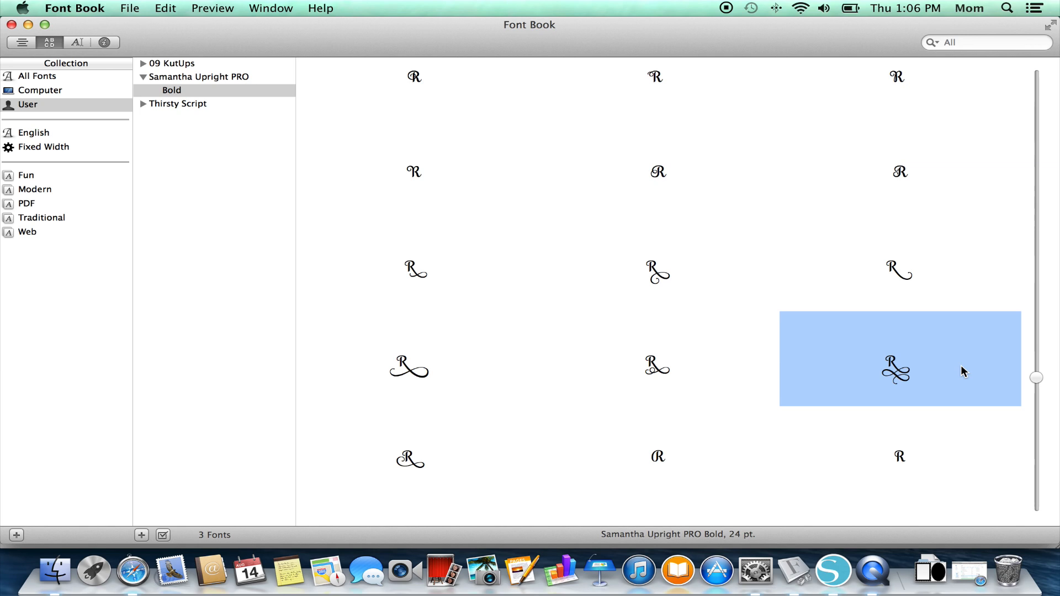
{"action": "left_click", "coordinate": [174, 8]}
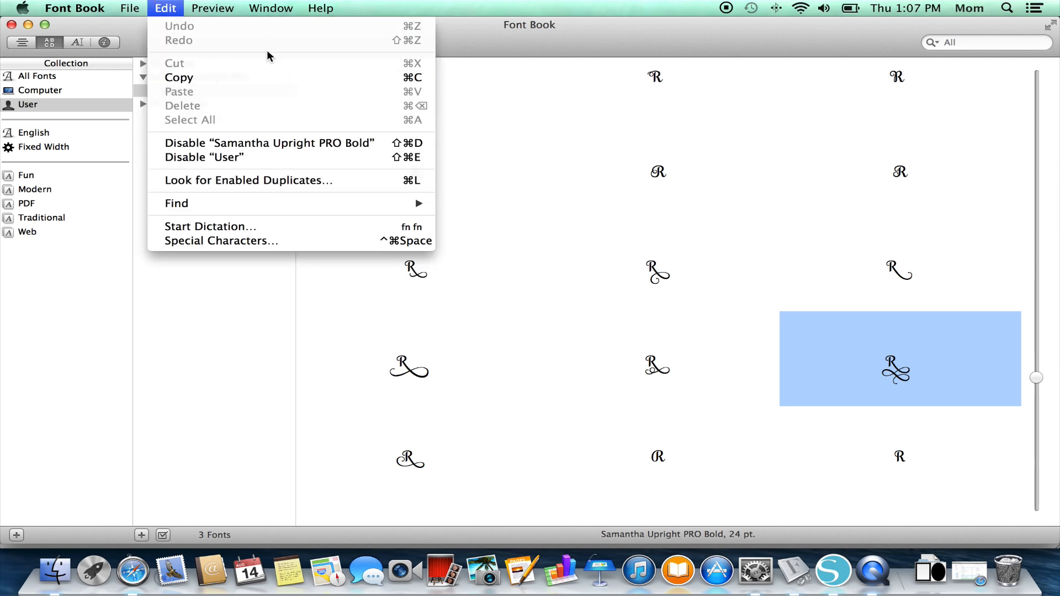
{"action": "mouse_move", "coordinate": [279, 76]}
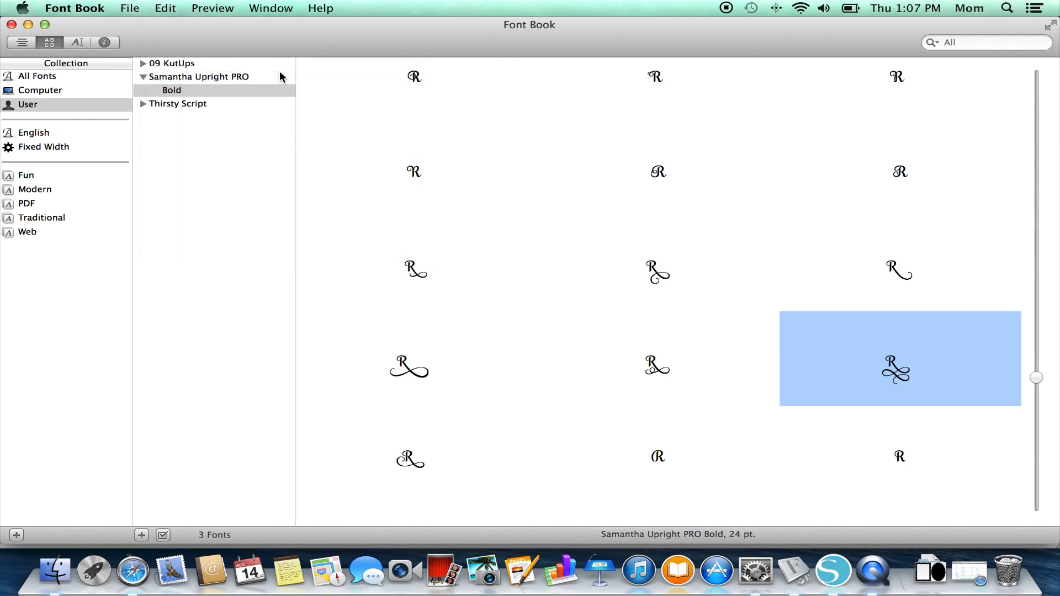
{"action": "mouse_move", "coordinate": [832, 574]}
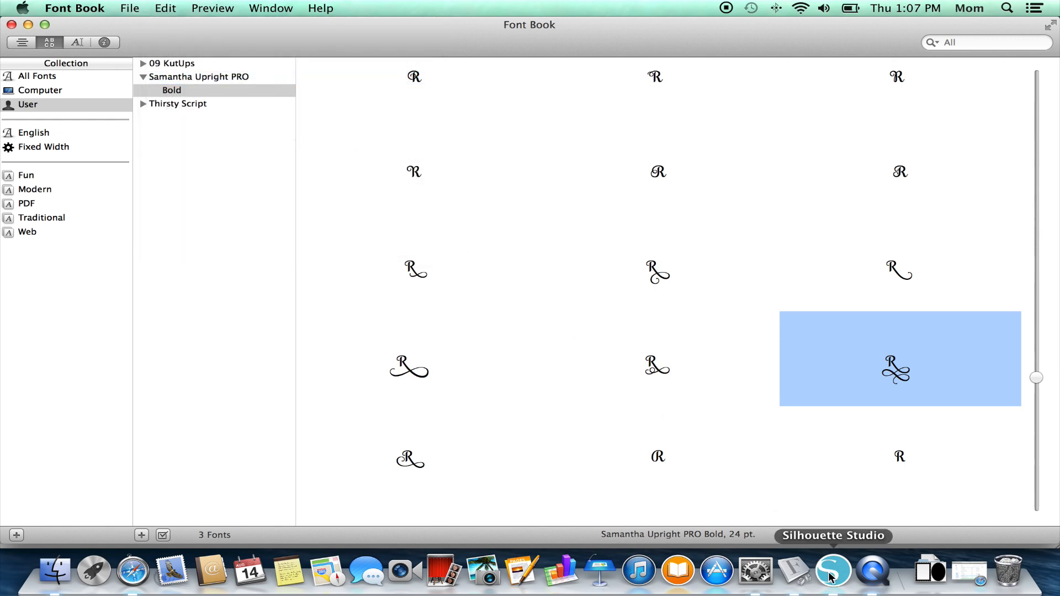
Step: Paste the glyph onto Silhouette Studio's blank page and select the 0.5 × 1.405 in object
{"action": "left_click", "coordinate": [833, 571]}
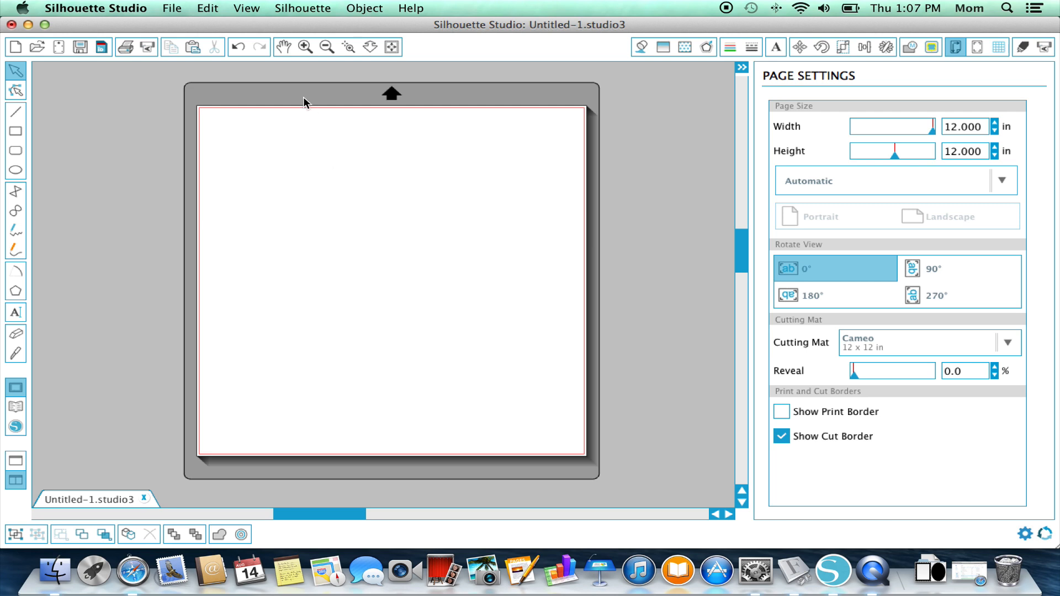
{"action": "left_click", "coordinate": [207, 7]}
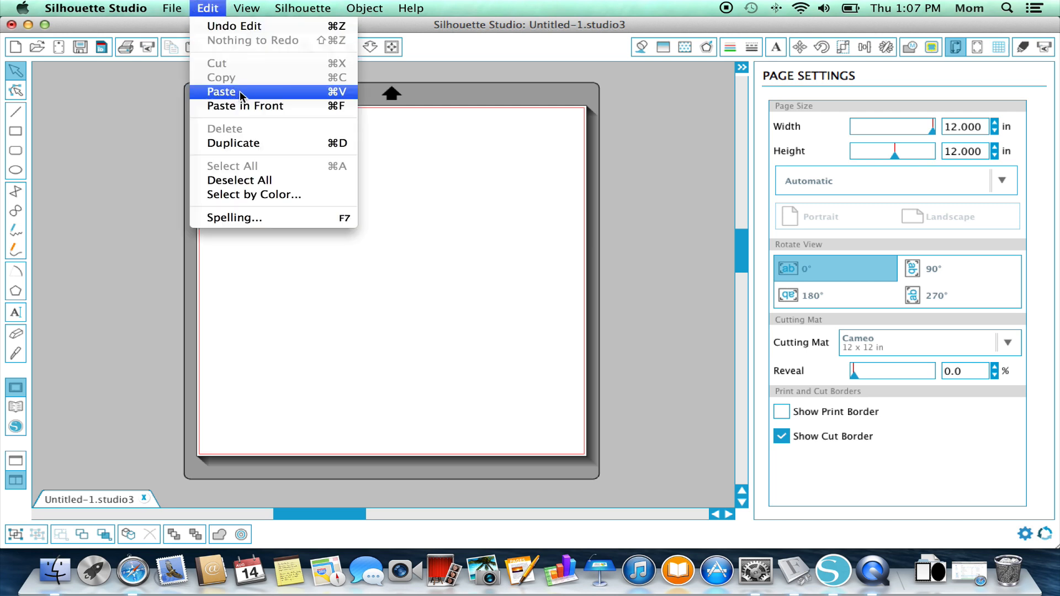
{"action": "mouse_move", "coordinate": [261, 96]}
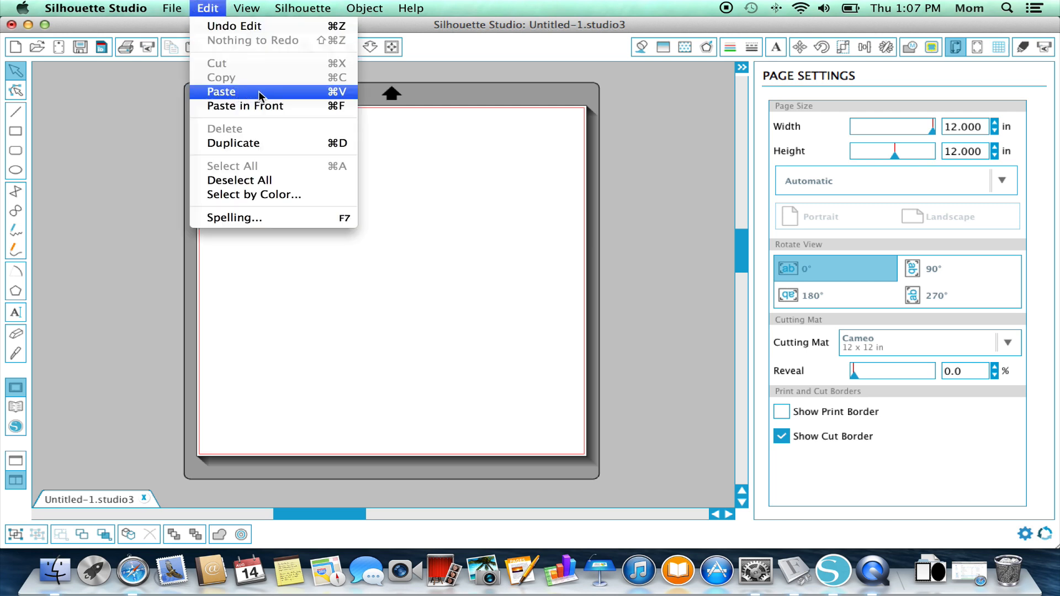
{"action": "left_click", "coordinate": [221, 91]}
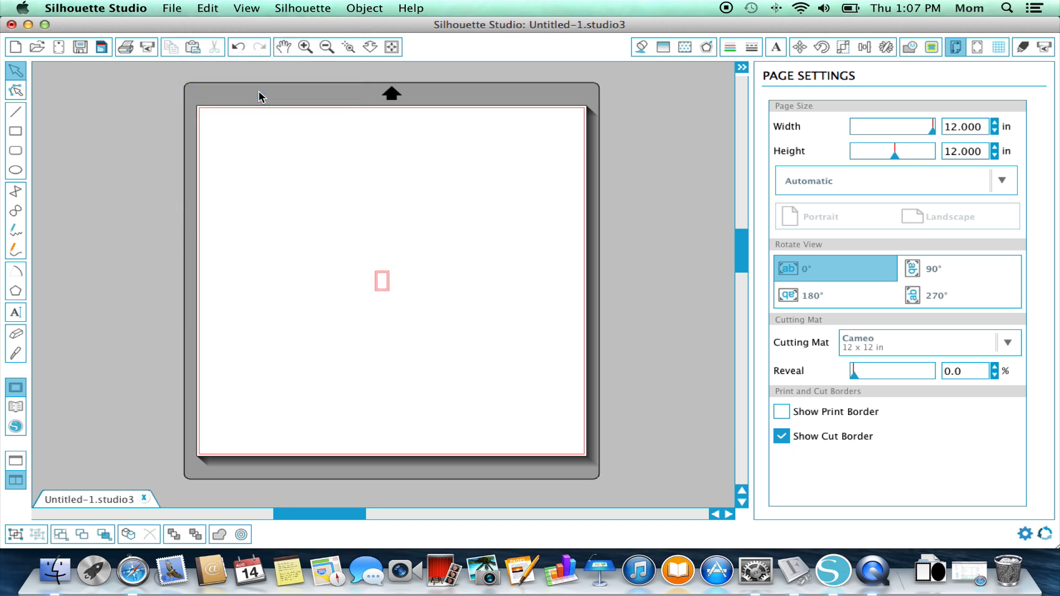
{"action": "left_click", "coordinate": [381, 282]}
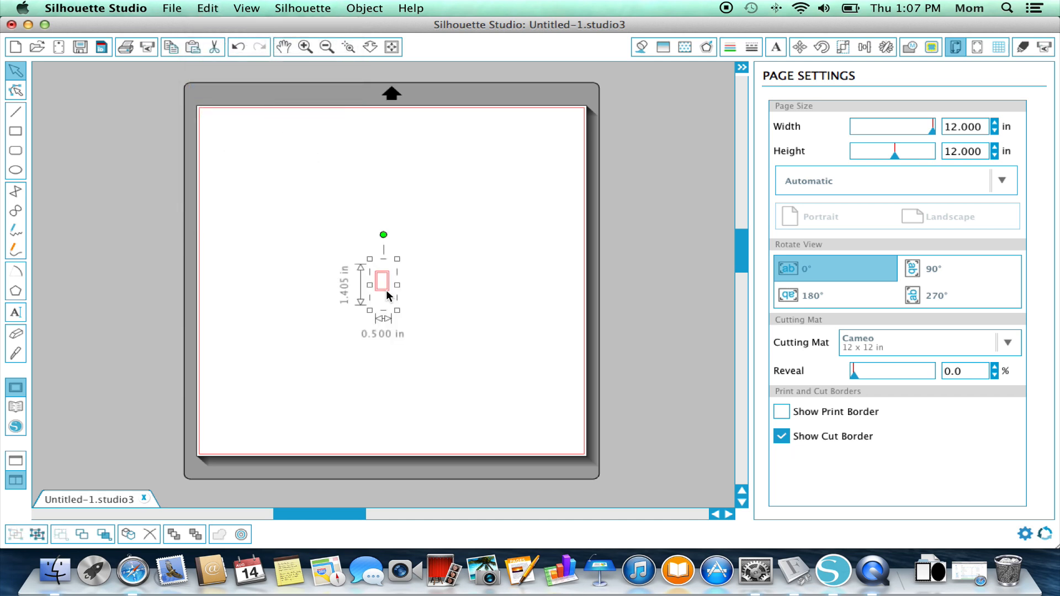
{"action": "mouse_move", "coordinate": [444, 287]}
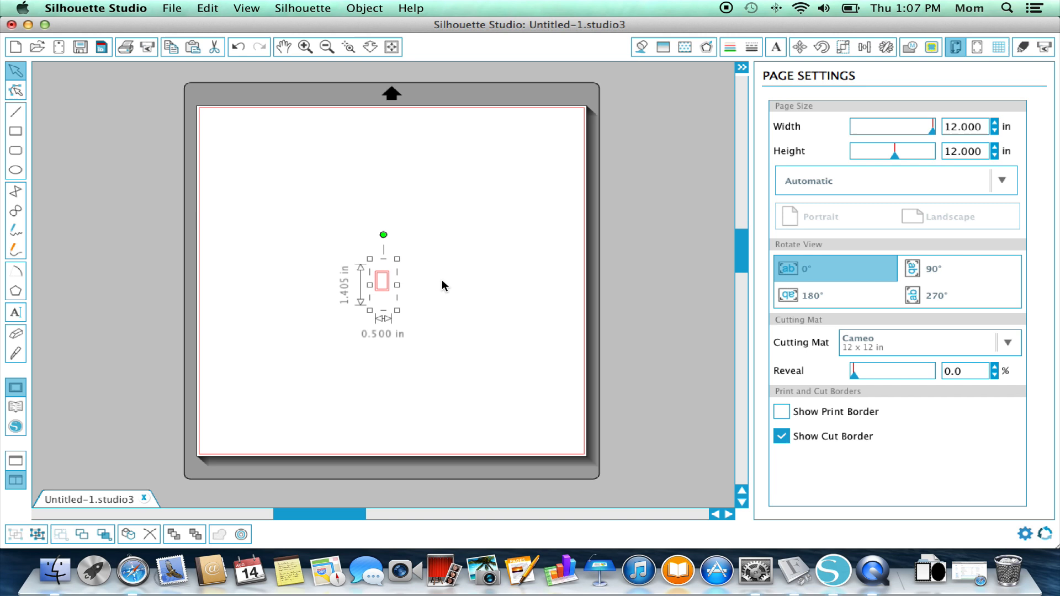
{"action": "mouse_move", "coordinate": [769, 72]}
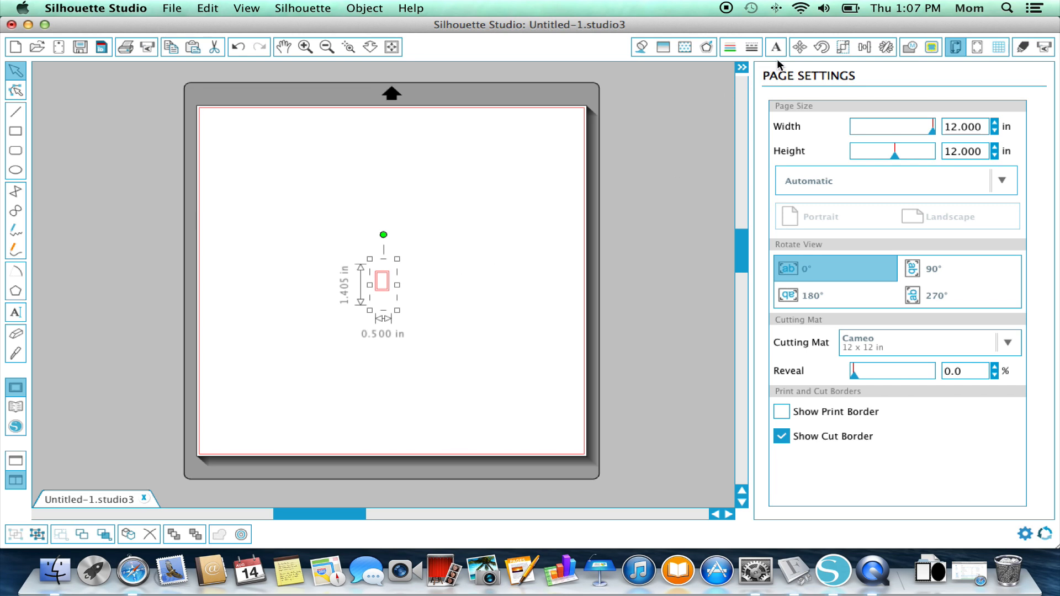
{"action": "mouse_move", "coordinate": [775, 49]}
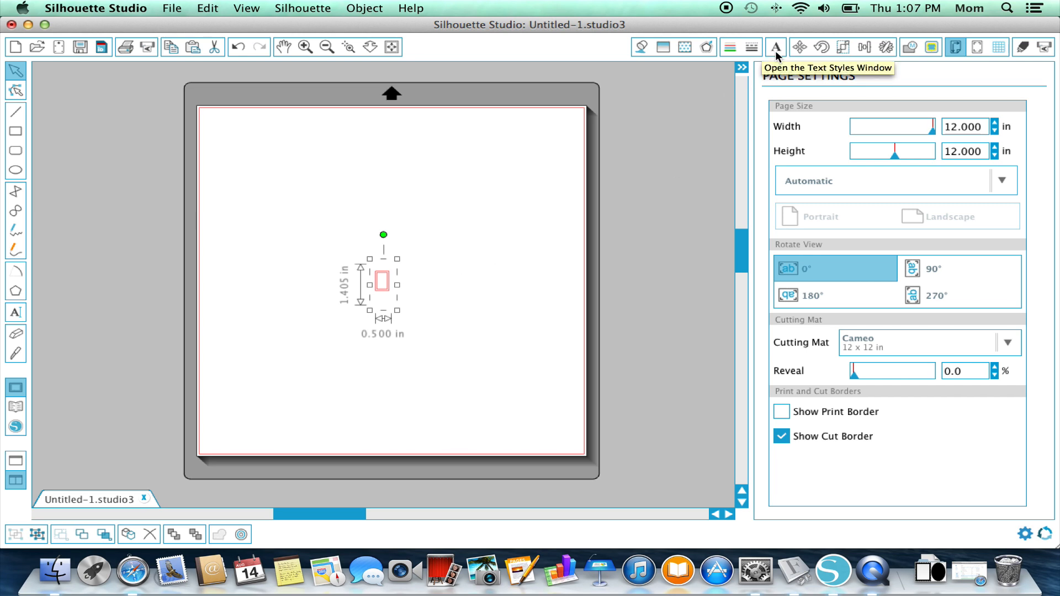
Step: Apply Samantha Upright PRO to the pasted text so it renders as the swash R
{"action": "left_click", "coordinate": [776, 47]}
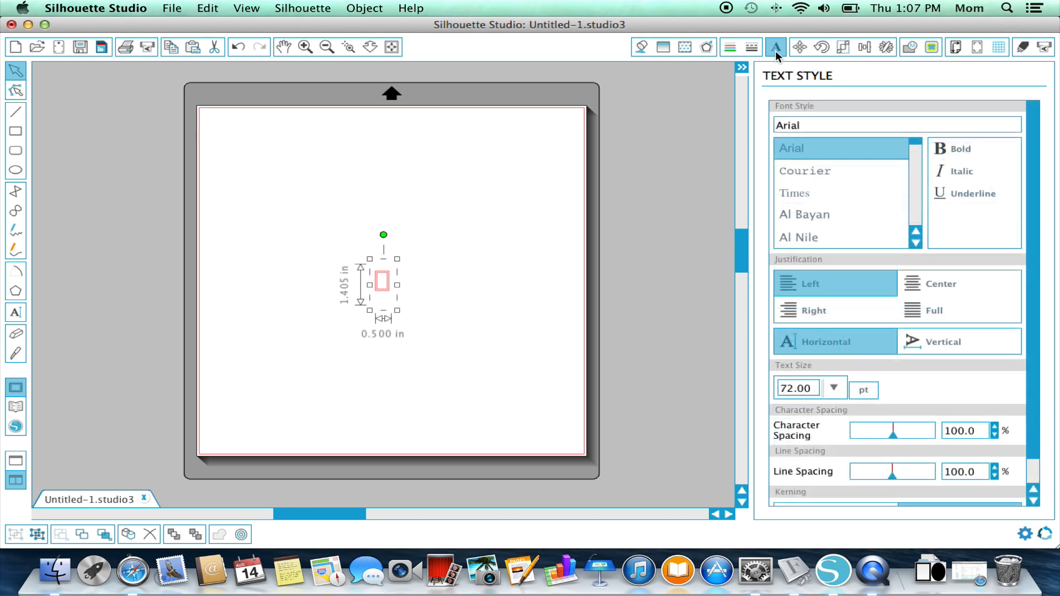
{"action": "mouse_move", "coordinate": [776, 76]}
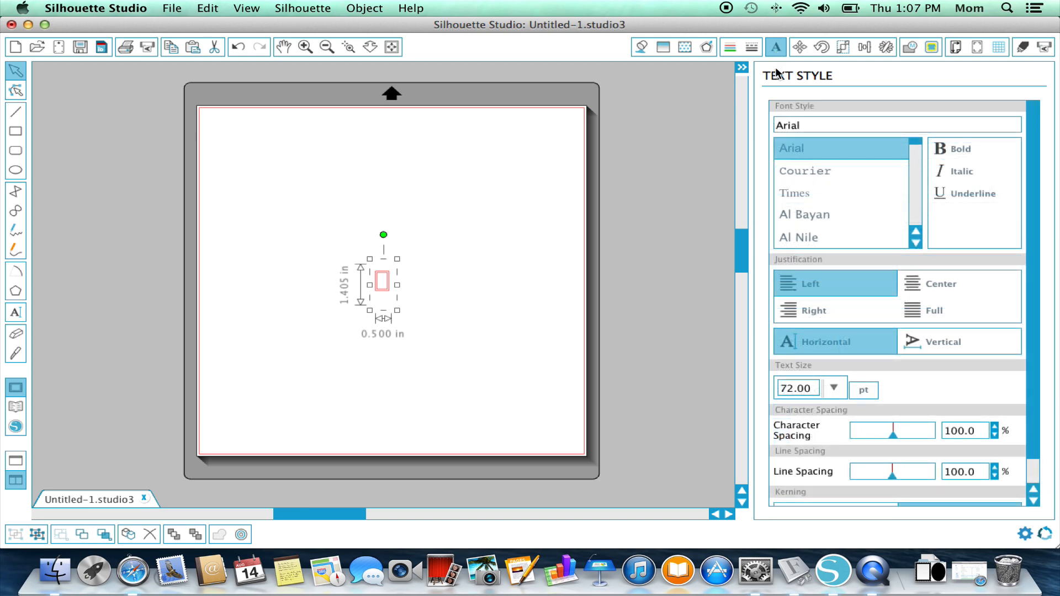
{"action": "double_click", "coordinate": [788, 126]}
{"action": "type", "text": "sa"}
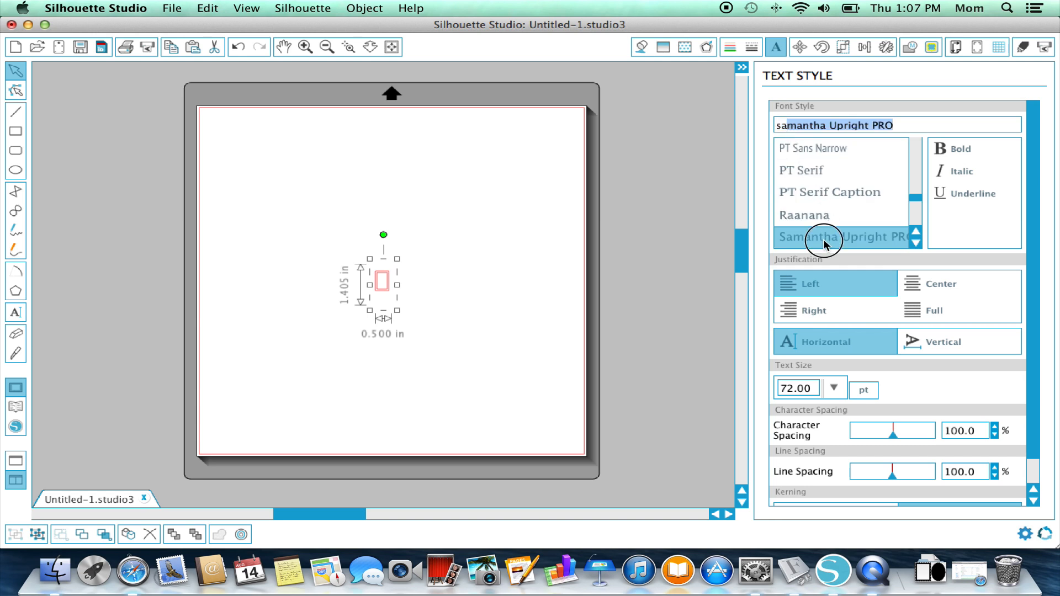
{"action": "left_click", "coordinate": [829, 237]}
{"action": "type", "text": "R"}
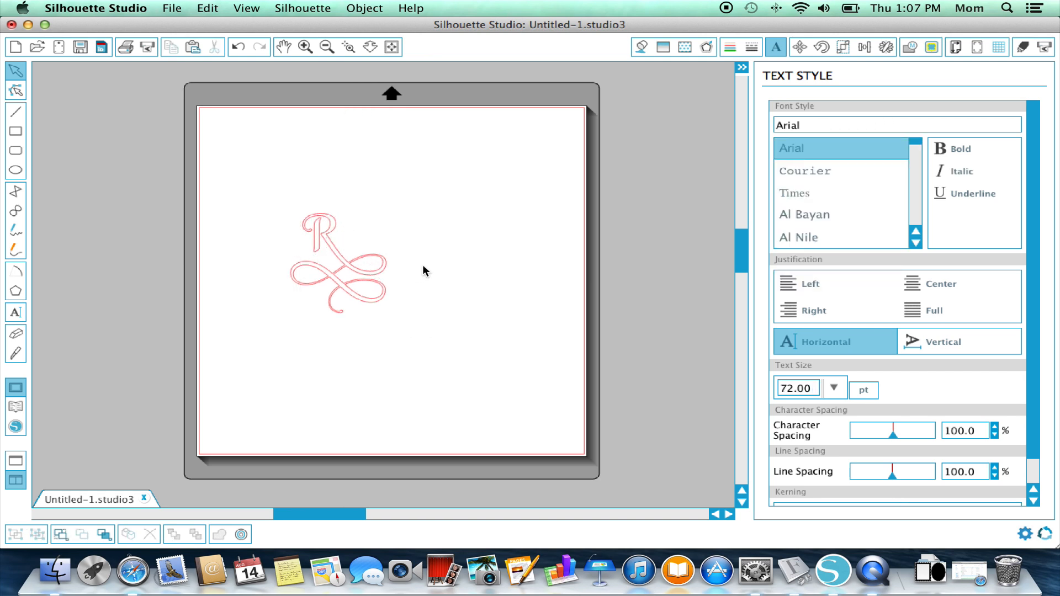
{"action": "mouse_move", "coordinate": [499, 427]}
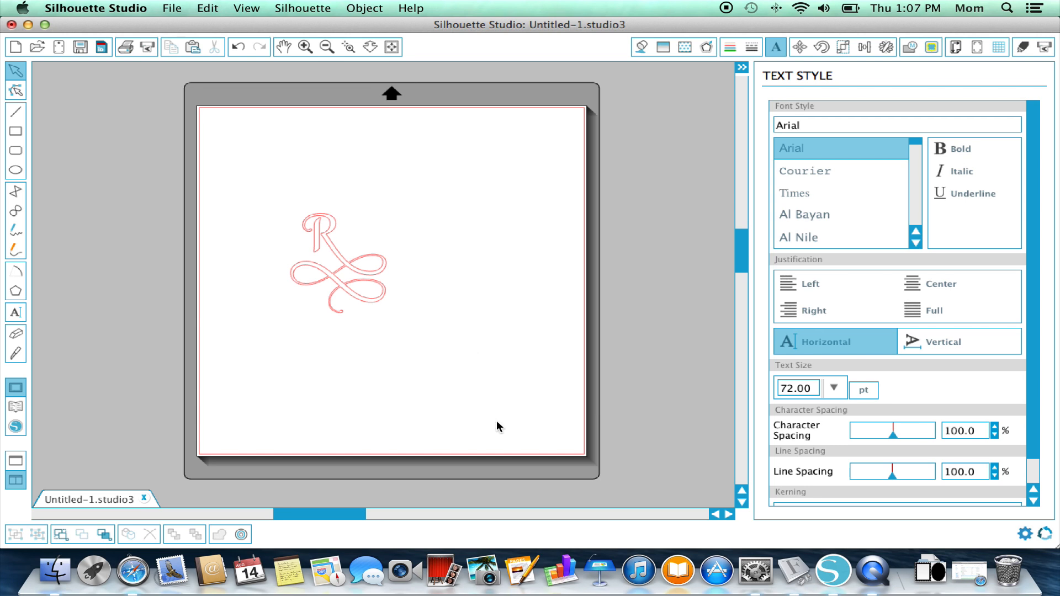
{"action": "mouse_move", "coordinate": [677, 572]}
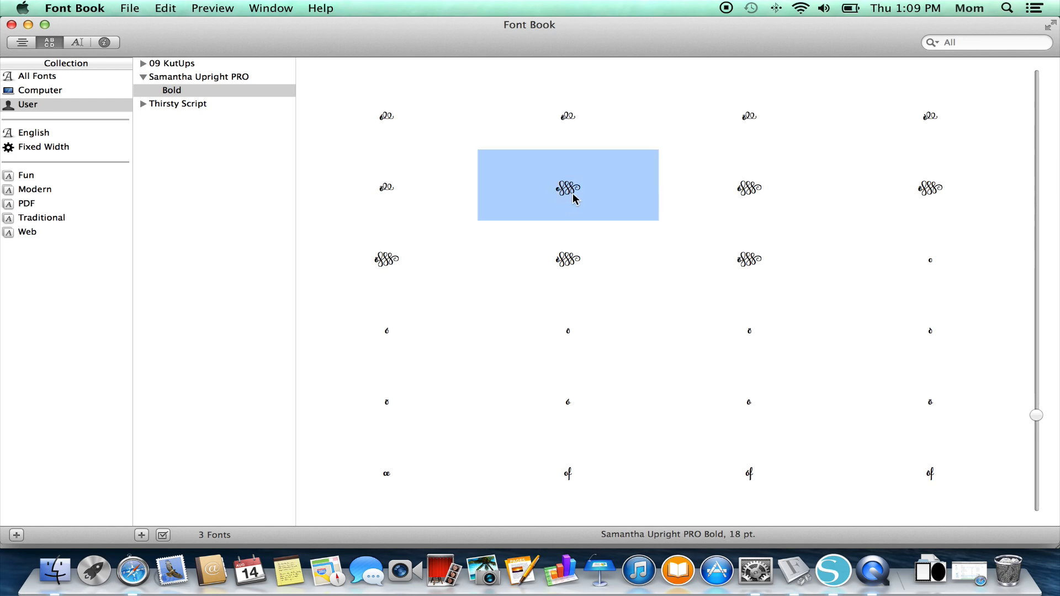
Step: Select the flourished triple-S swash glyph for copying
{"action": "left_click", "coordinate": [834, 570]}
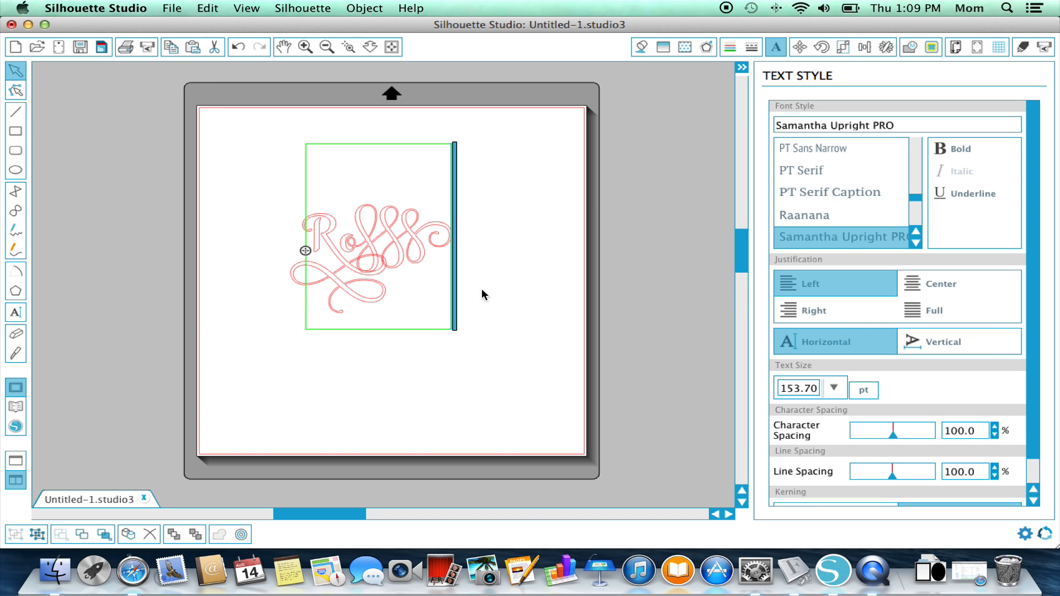
{"action": "mouse_move", "coordinate": [503, 291]}
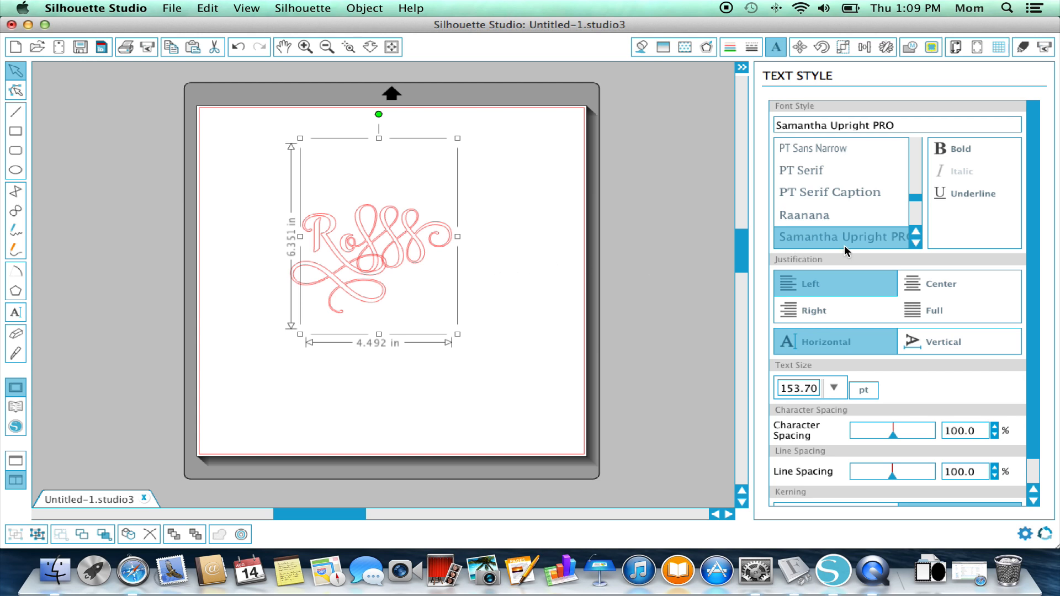
{"action": "mouse_move", "coordinate": [501, 272]}
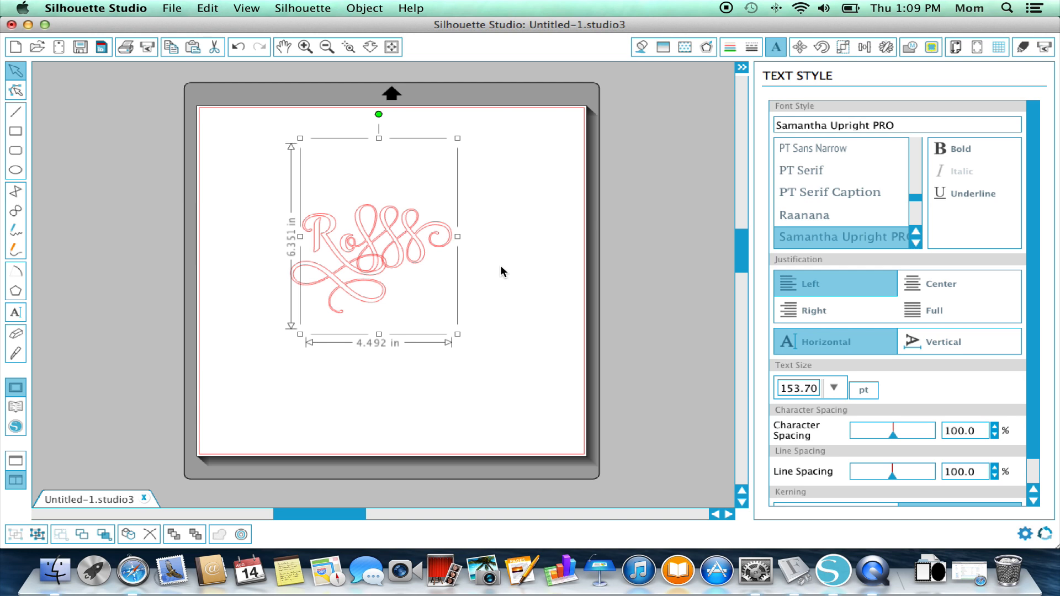
{"action": "mouse_move", "coordinate": [807, 248]}
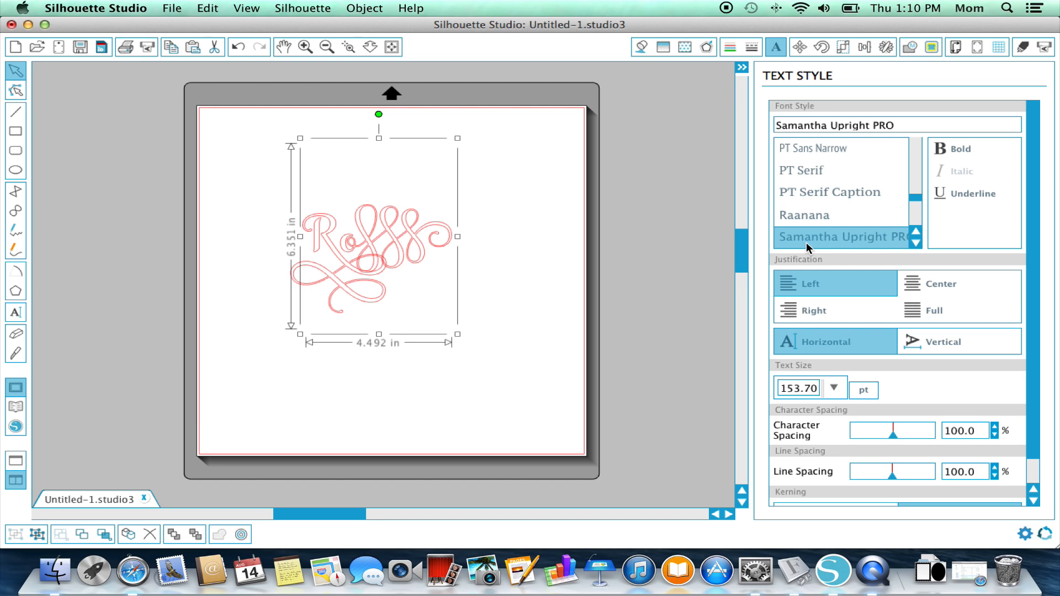
{"action": "mouse_move", "coordinate": [516, 263]}
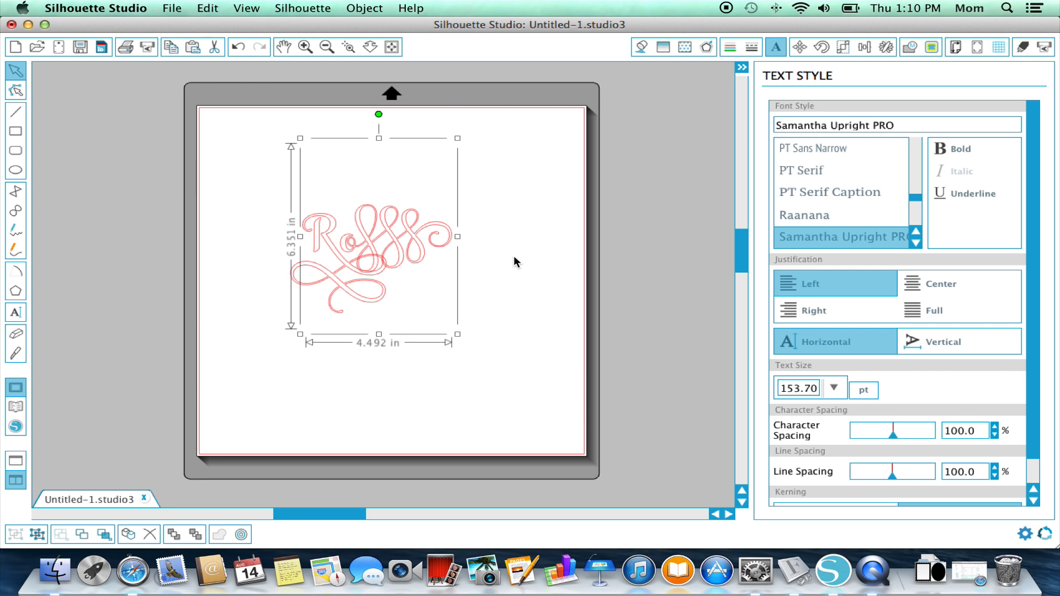